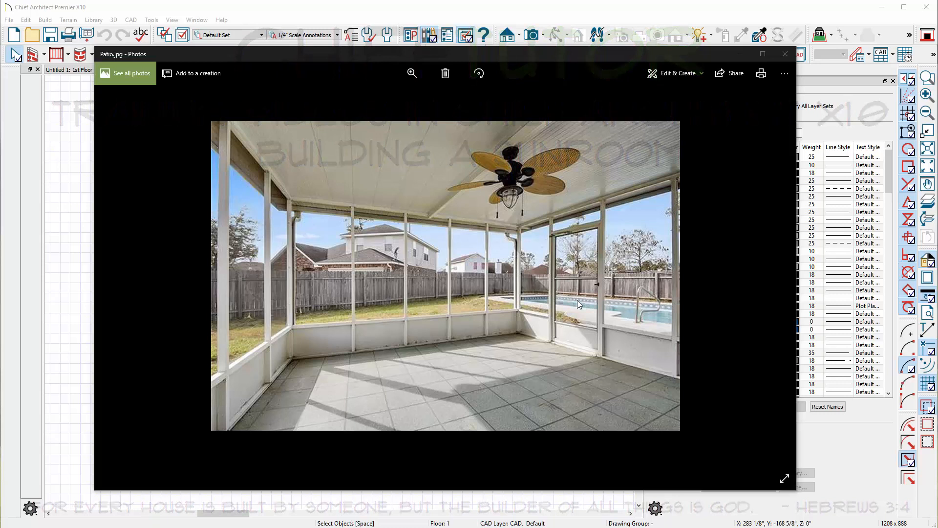
mouse_move(544, 291)
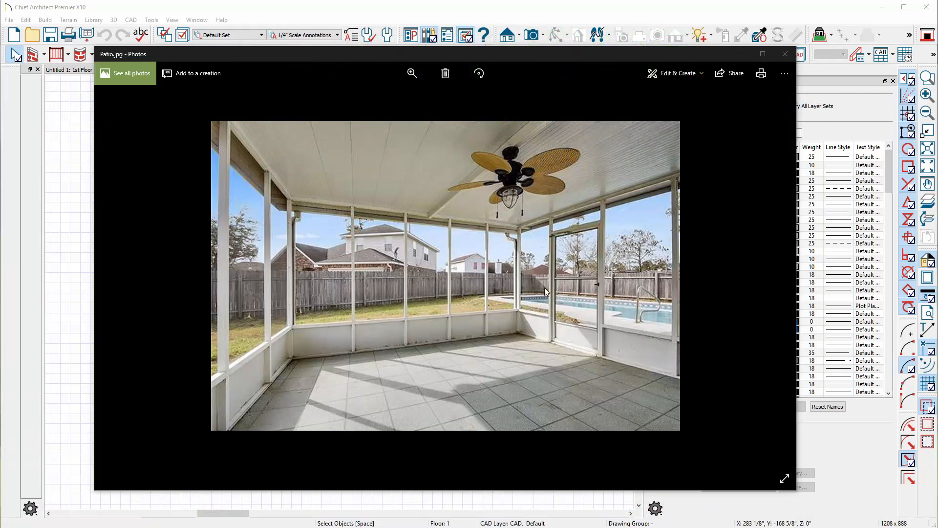
mouse_move(392, 302)
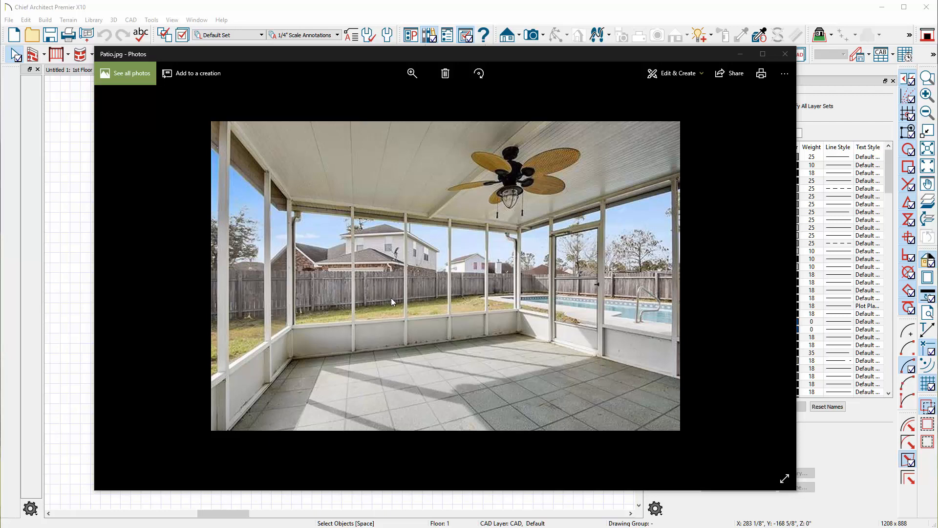
mouse_move(423, 277)
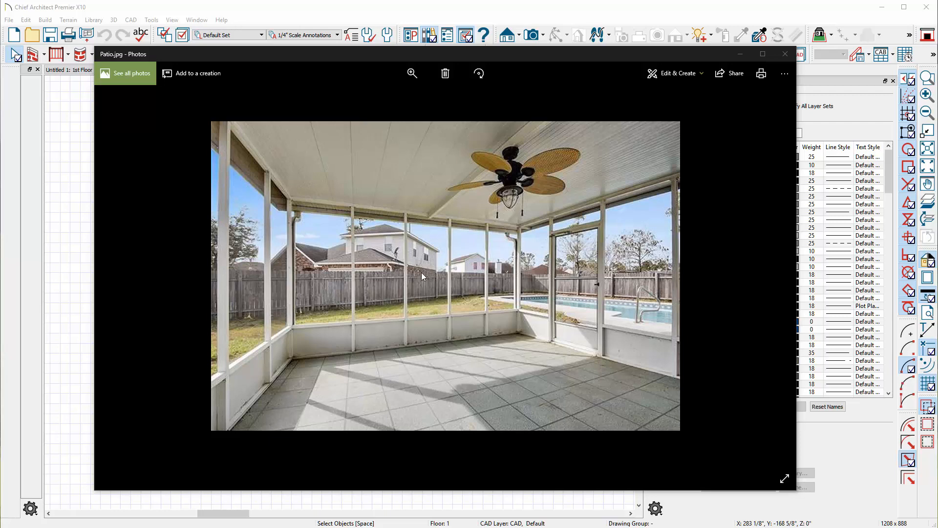
mouse_move(78, 137)
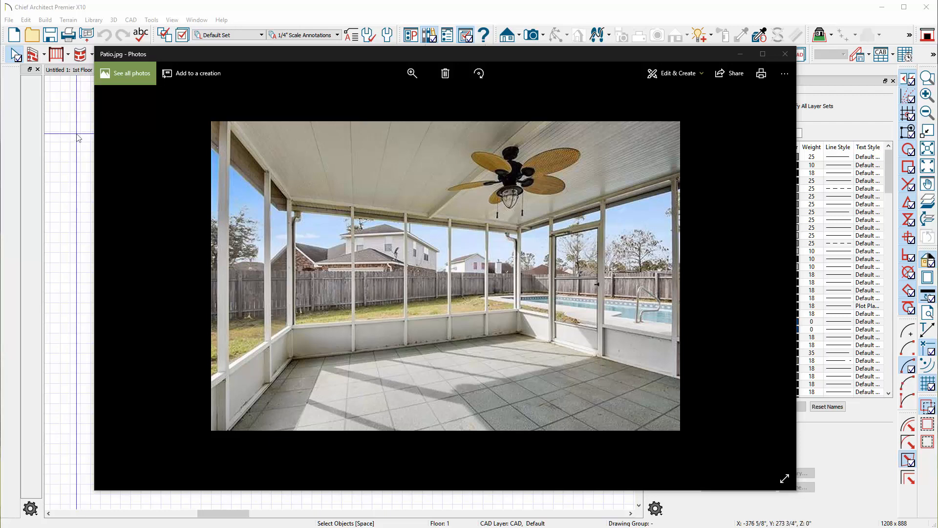
Close the reference photo and bring up the specification for the room's walls.
left_click(785, 53)
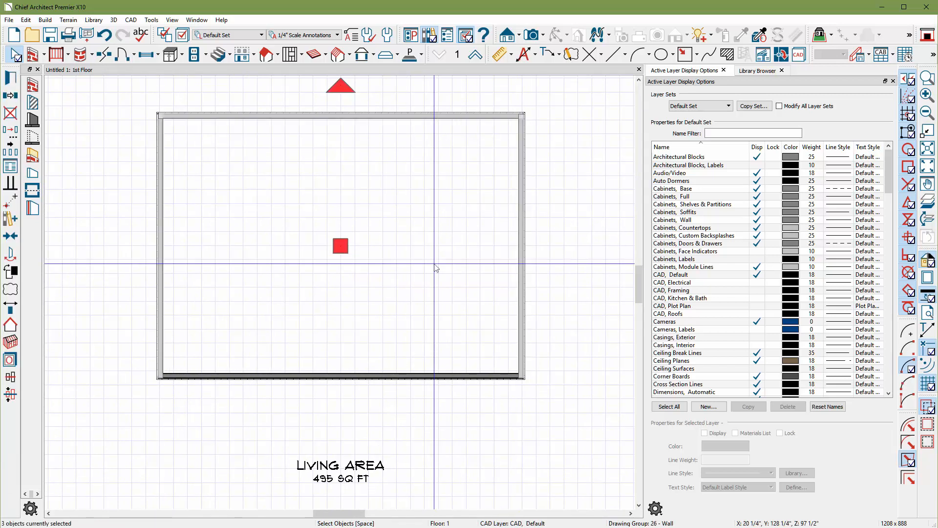
mouse_move(161, 189)
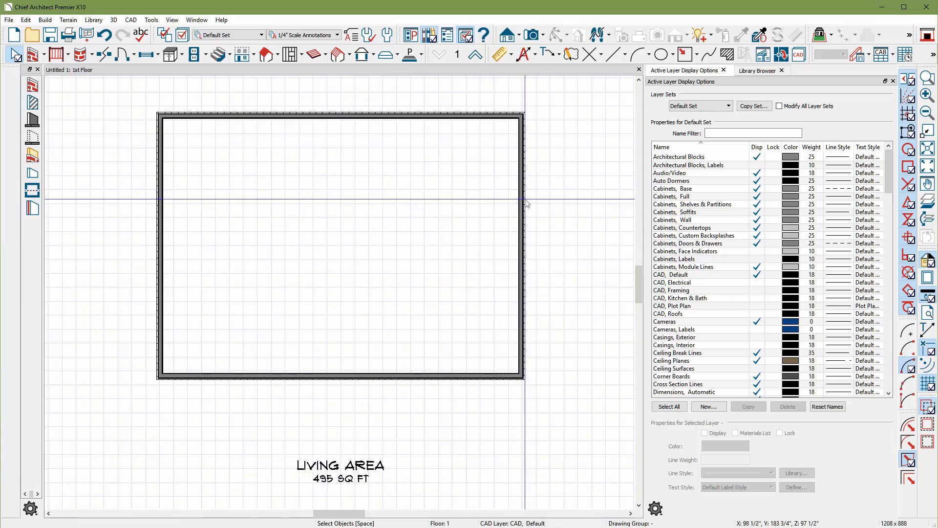
left_click(340, 247)
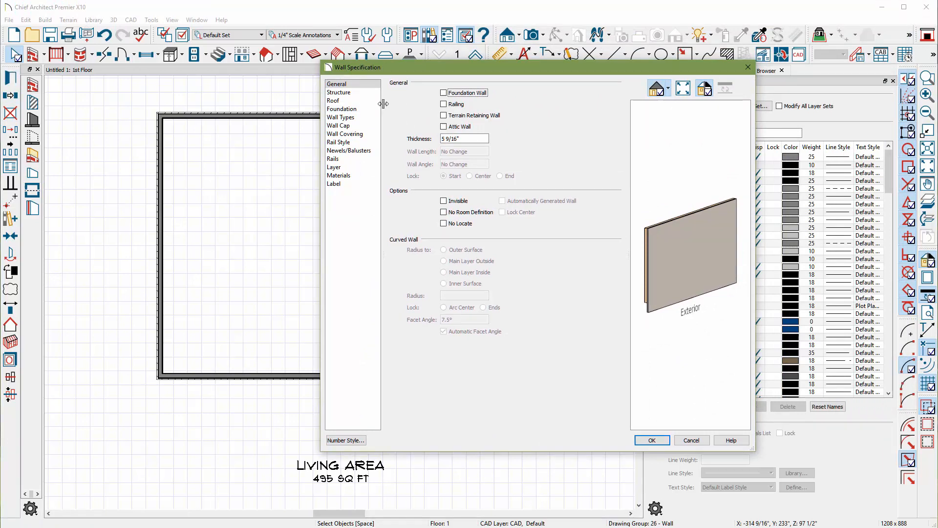
mouse_move(339, 127)
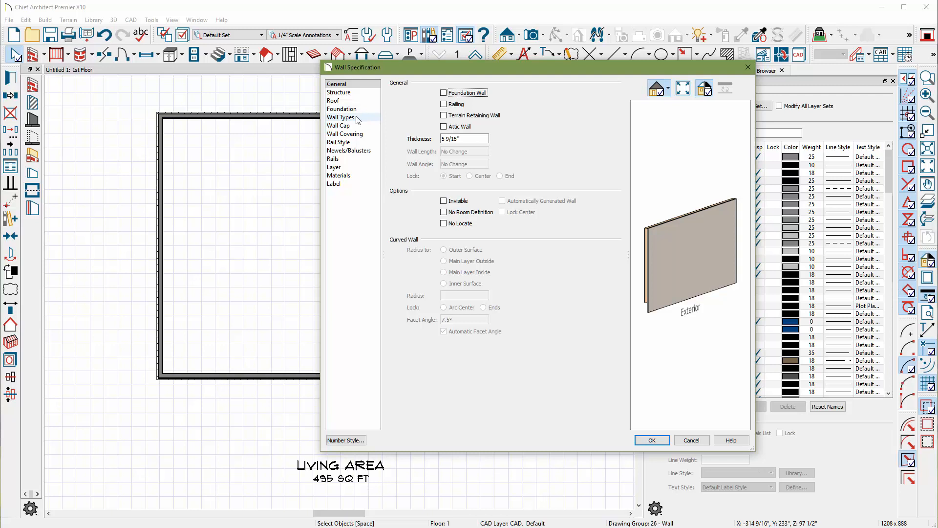
On Wall Types, make the upper wall Glass Shower with an Interior-4 pony wall below.
left_click(341, 116)
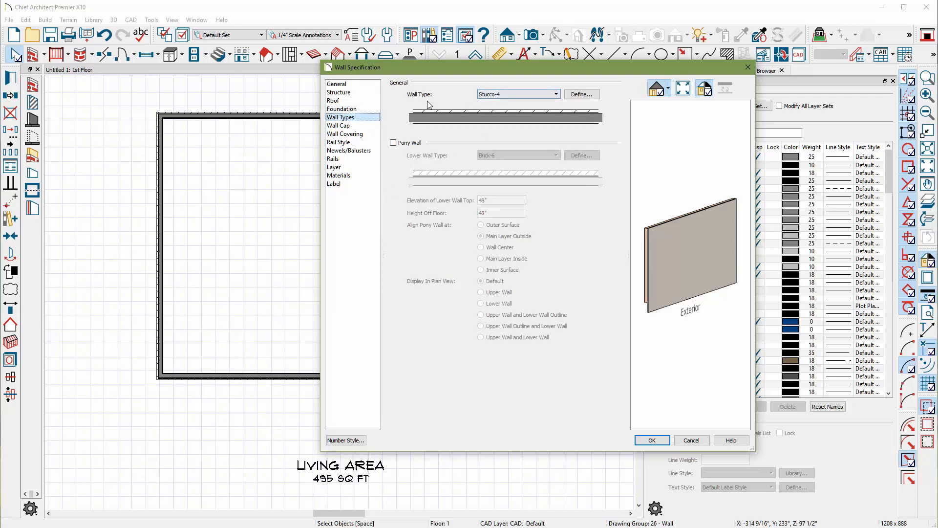
left_click(554, 94)
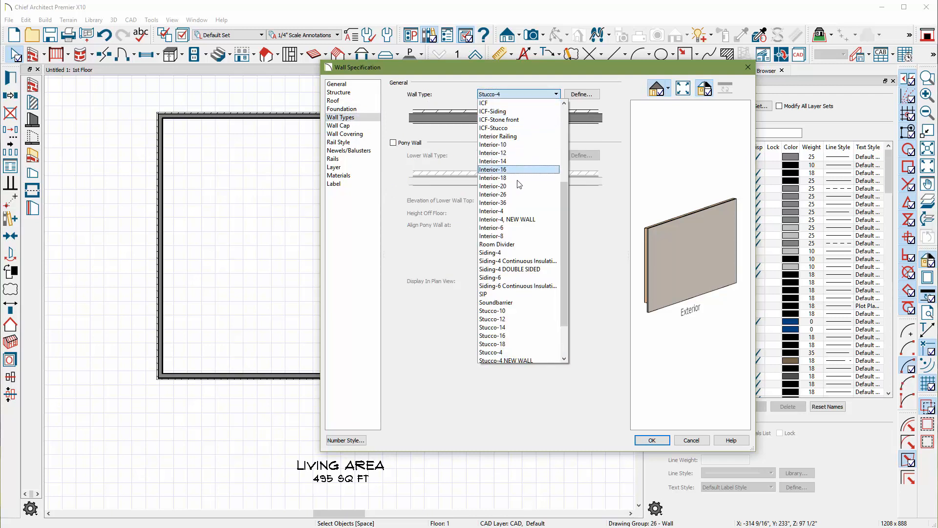
scroll("up", 3)
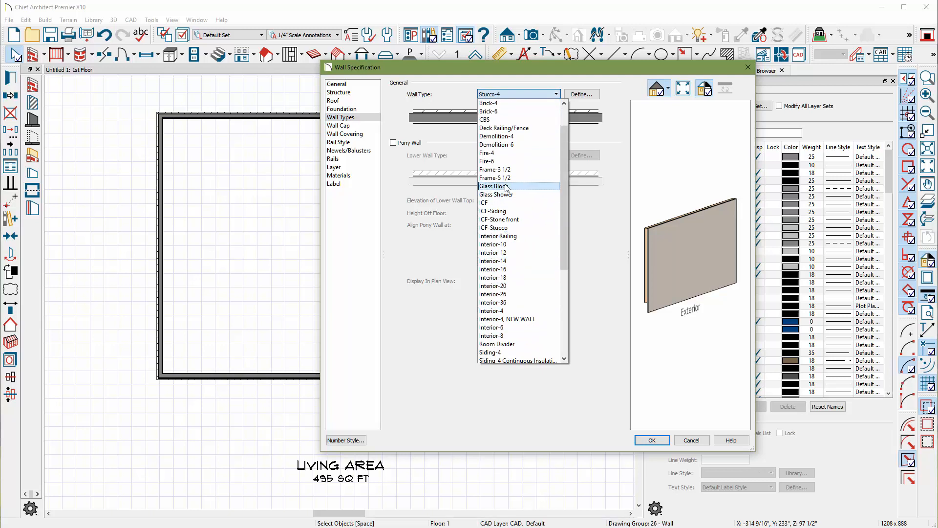
left_click(496, 193)
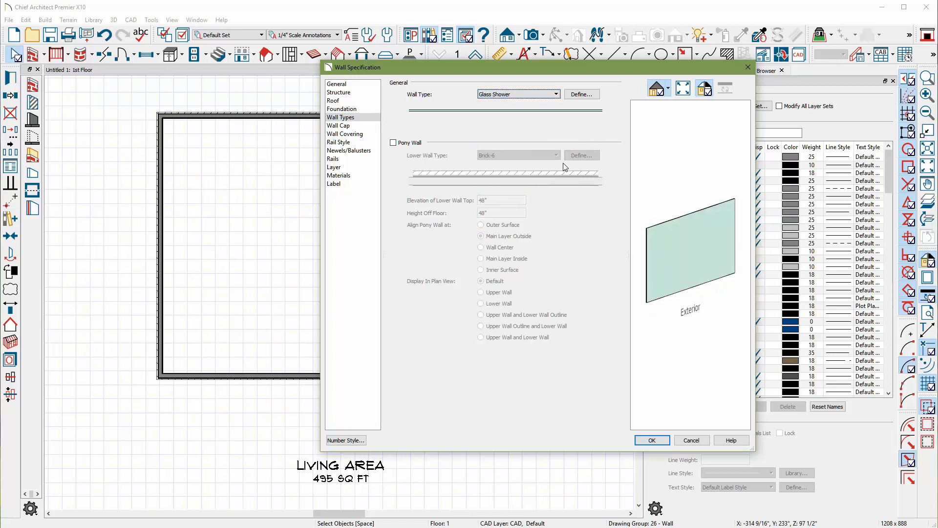
left_click(393, 143)
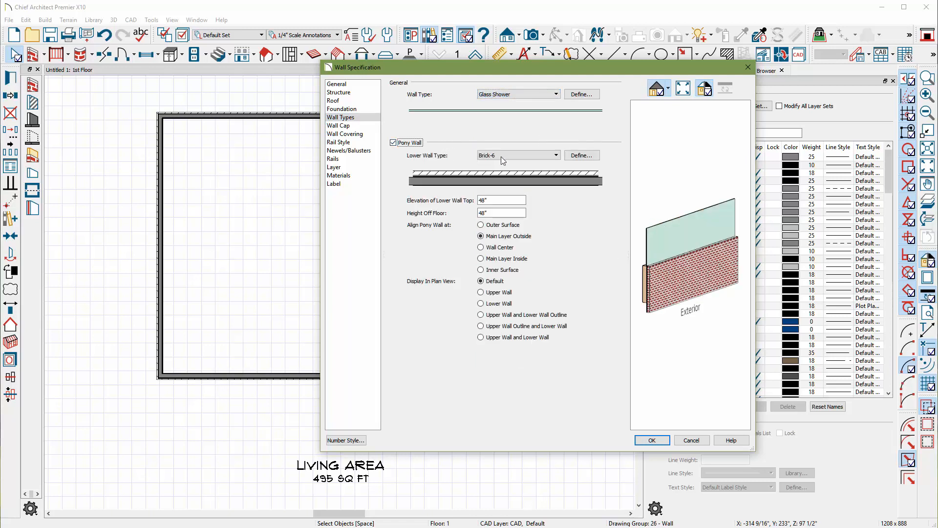
left_click(553, 156)
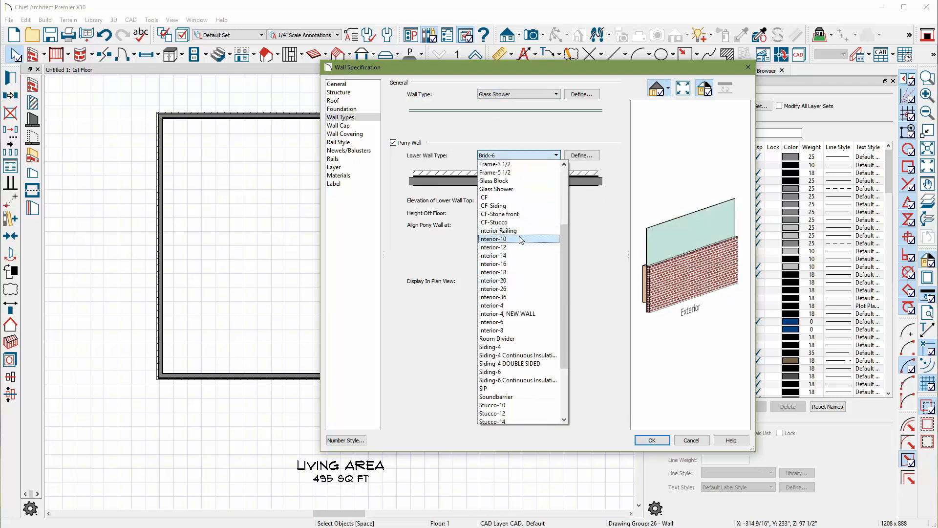
left_click(491, 305)
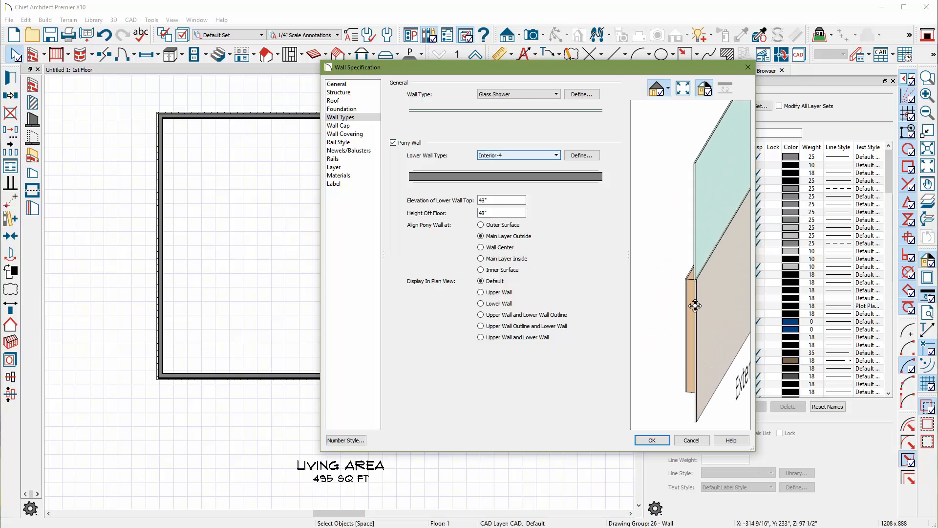
Copy Interior-4 into a new Interior-2 wall type with a 1" stud layer for the pony wall.
left_click(580, 156)
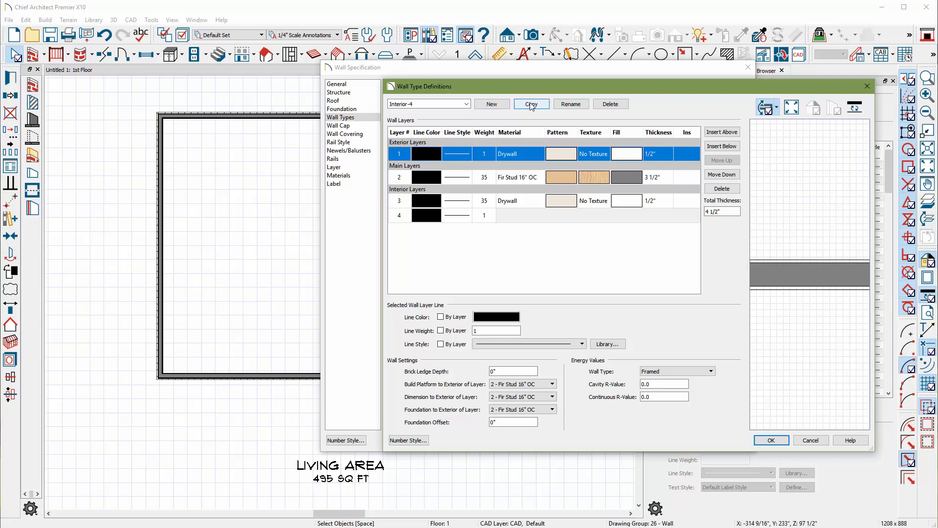
left_click(530, 104)
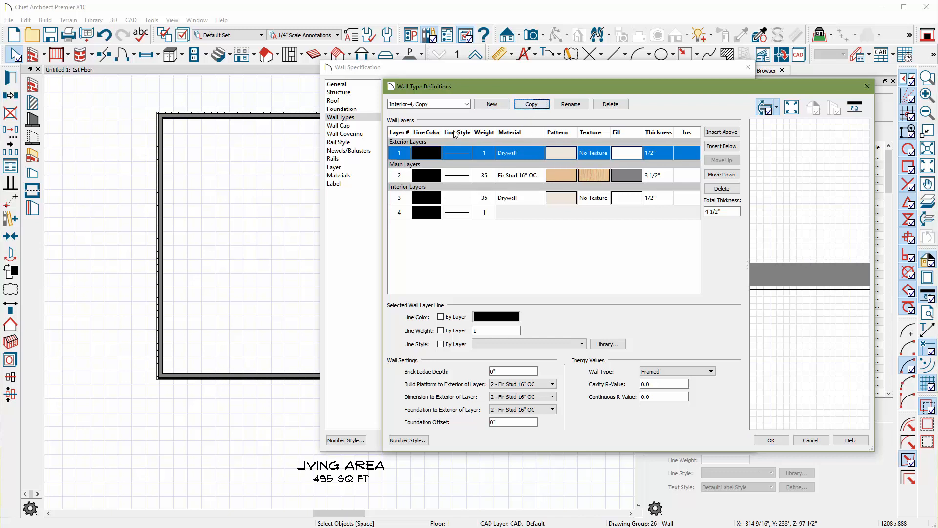
left_click(428, 103)
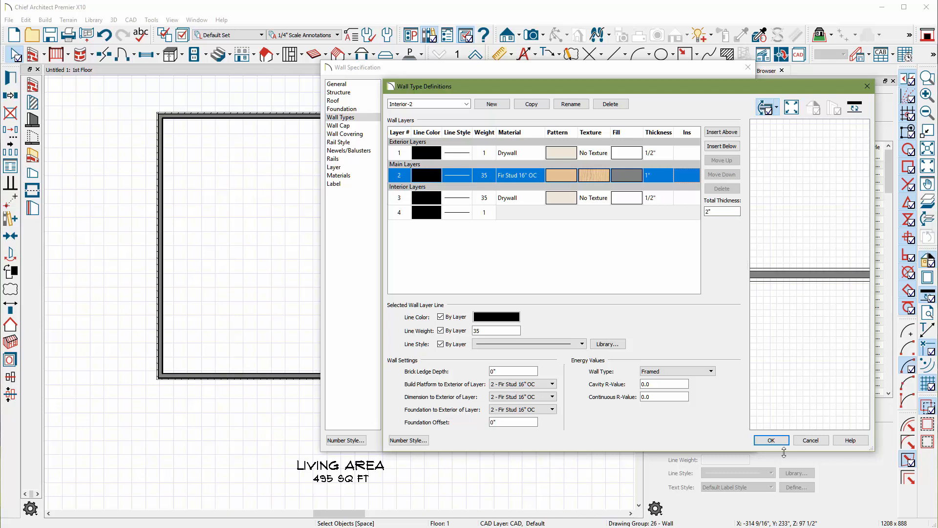
left_click(771, 440)
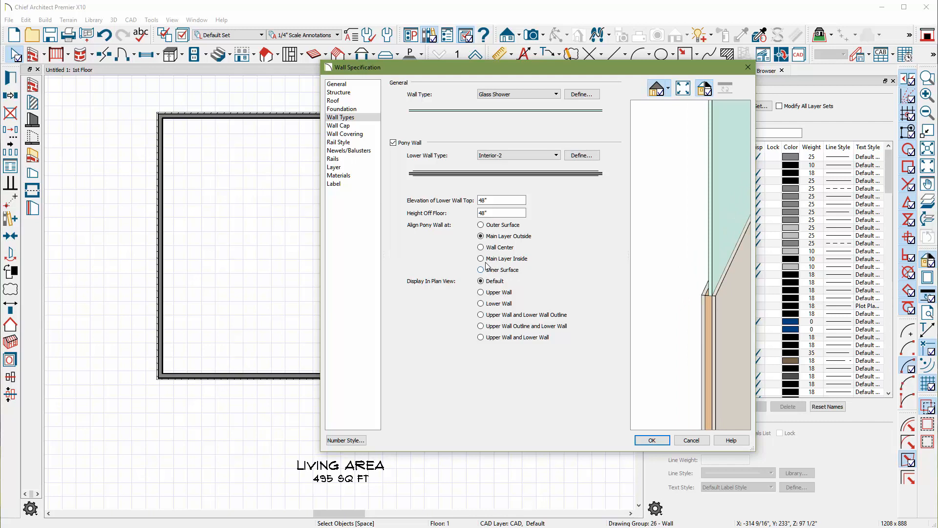
Align the pony wall at the wall centre with its lower wall top at 18".
left_click(481, 248)
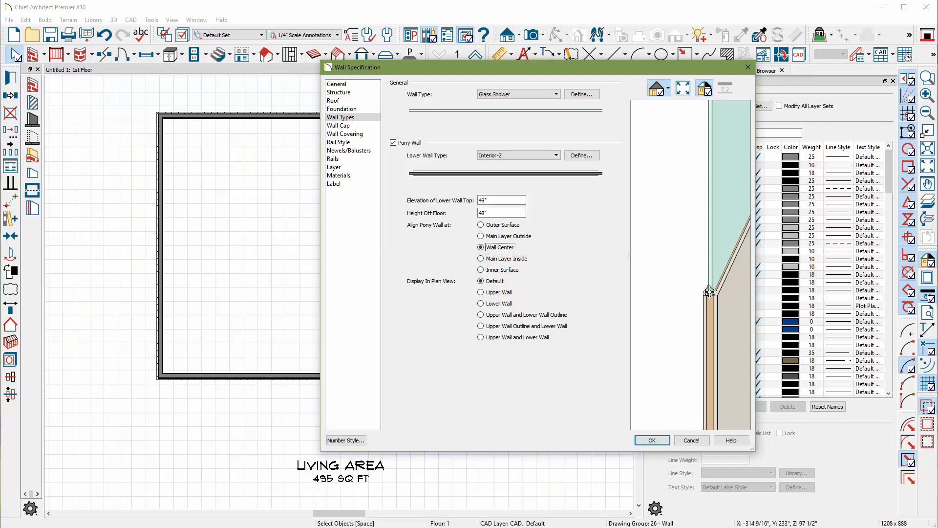
mouse_move(691, 281)
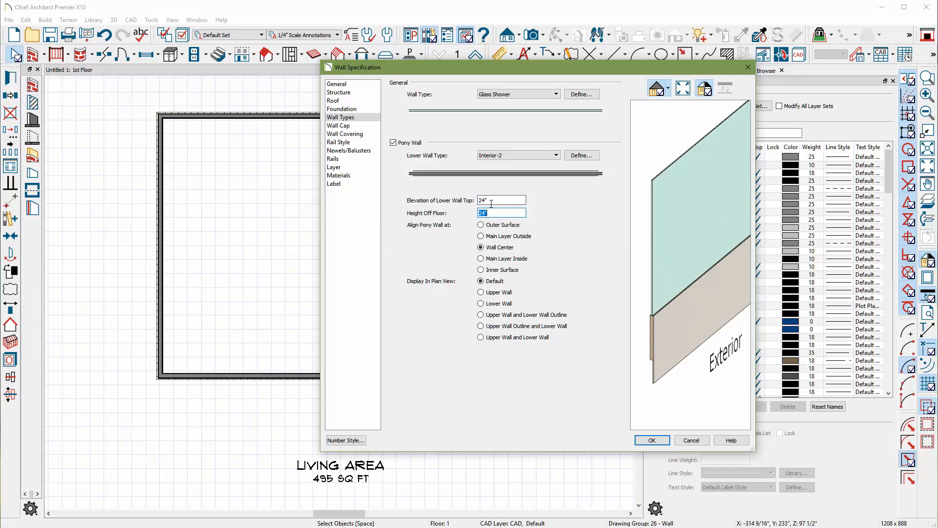
type("18\"")
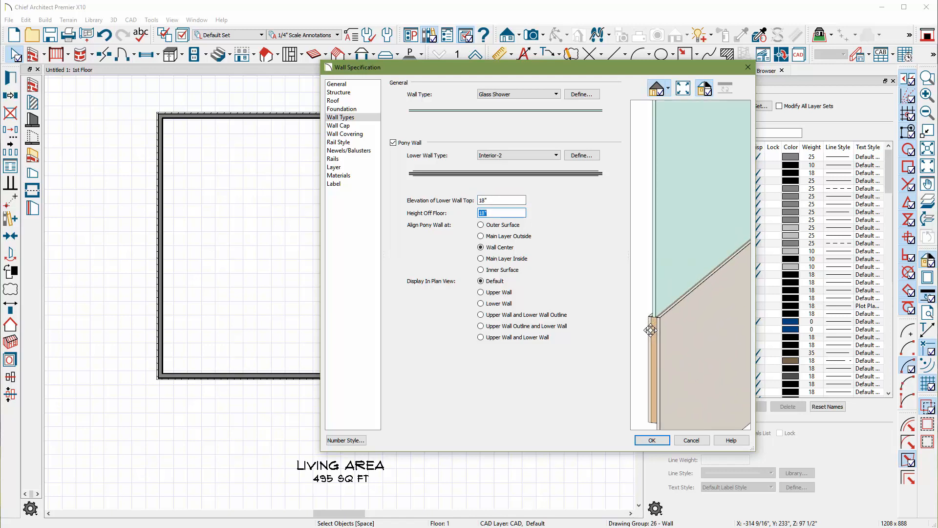
left_click(338, 126)
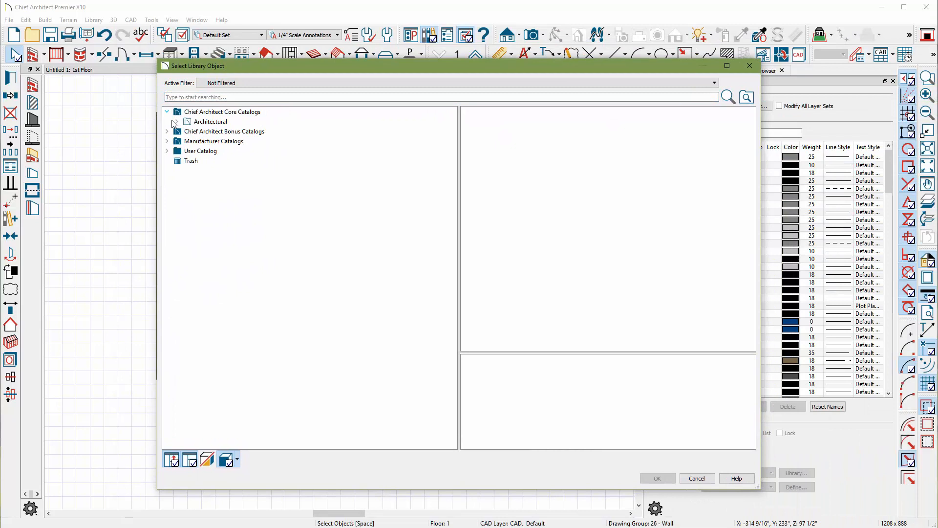
Pick the Cap 05 profile from Sills and Caps as the pony wall cap.
left_click(173, 122)
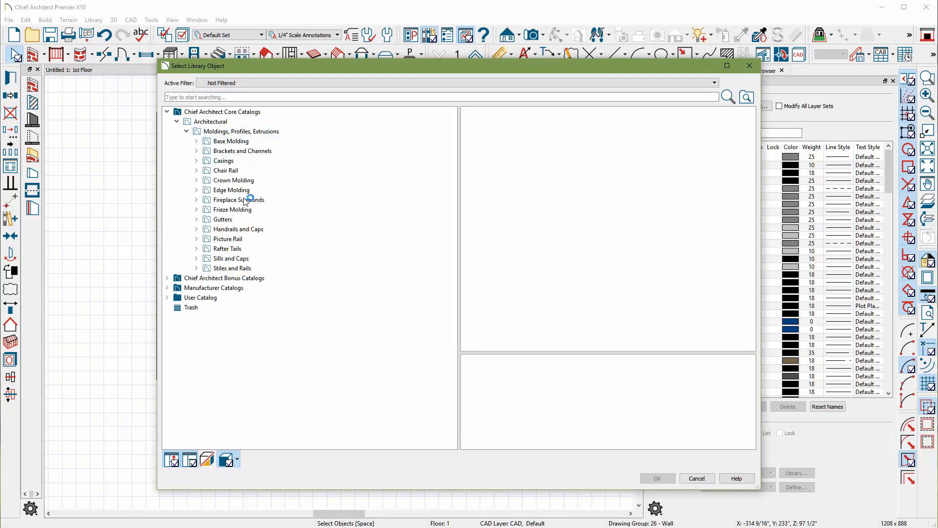
left_click(231, 258)
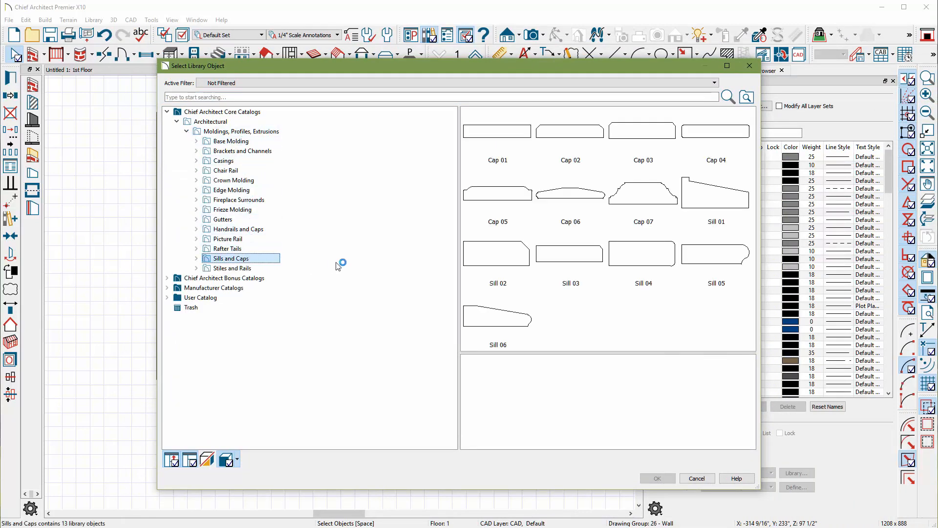
left_click(497, 193)
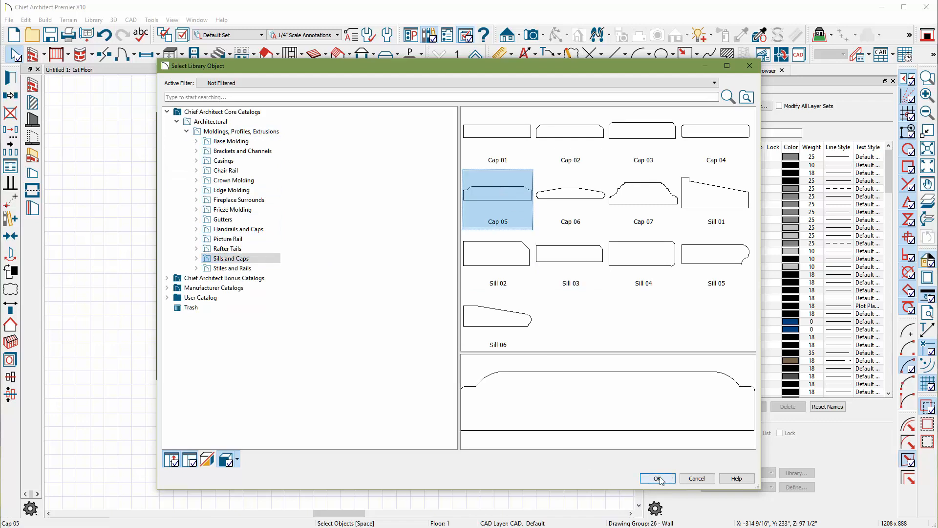
left_click(656, 478)
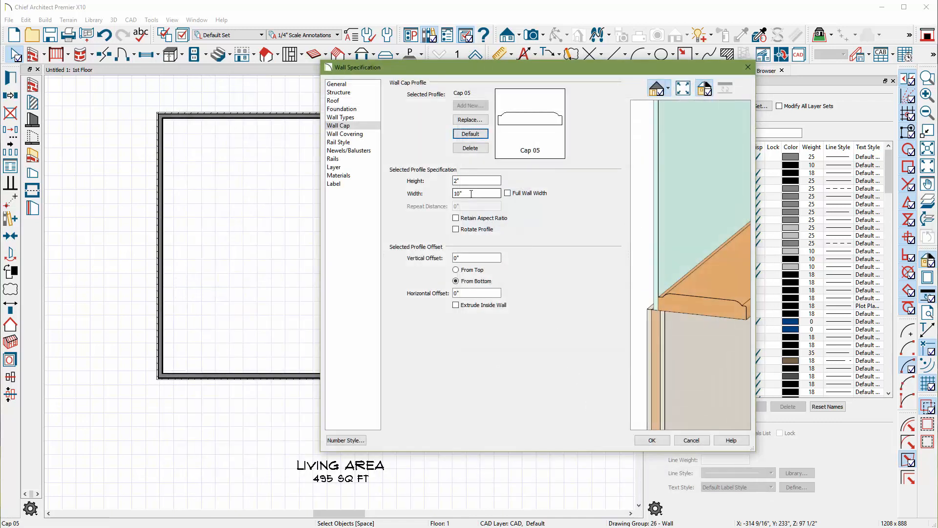
Size the wall cap to 1" high by 3" wide and apply the wall settings.
triple_click(476, 193)
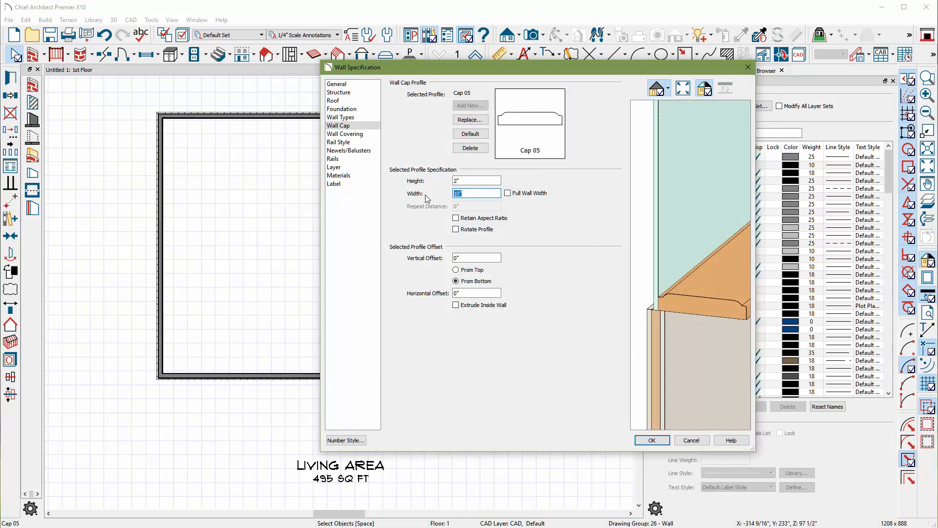
type("3\"")
left_click(476, 181)
type("1")
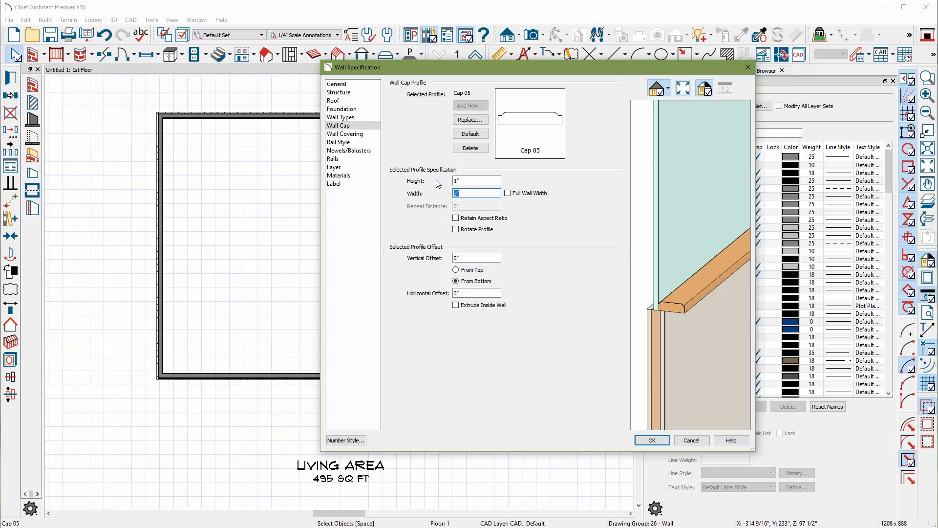
mouse_move(485, 228)
type("-")
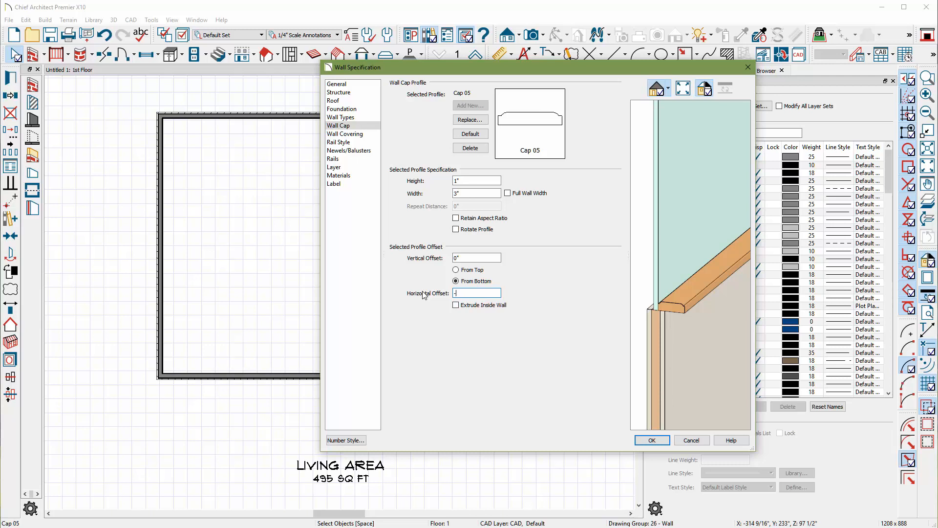
type("1")
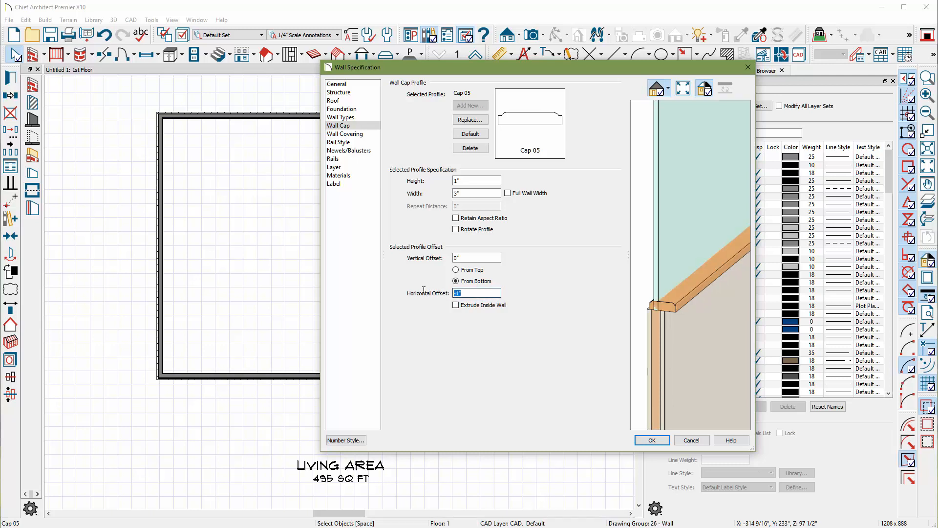
left_click(651, 440)
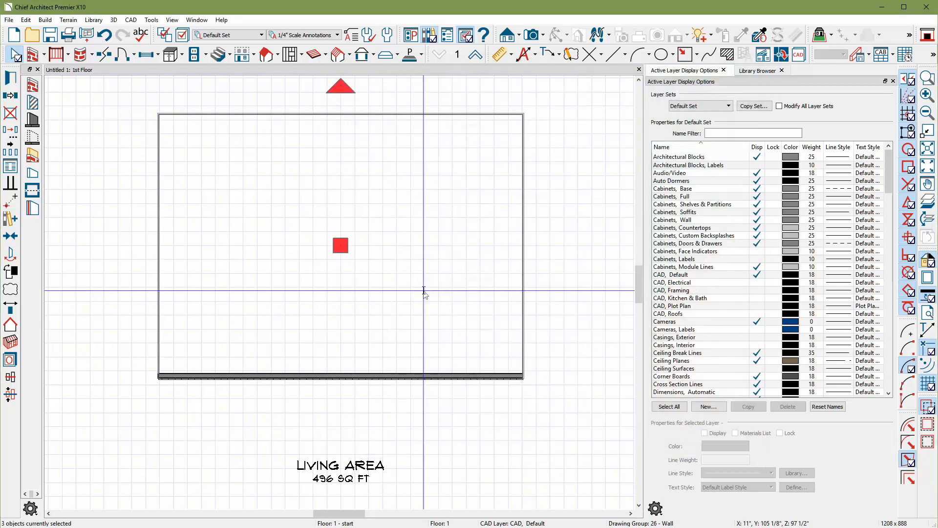
Reopen the wall's specification, review the Cap 05 settings, and show its Materials list.
double_click(340, 244)
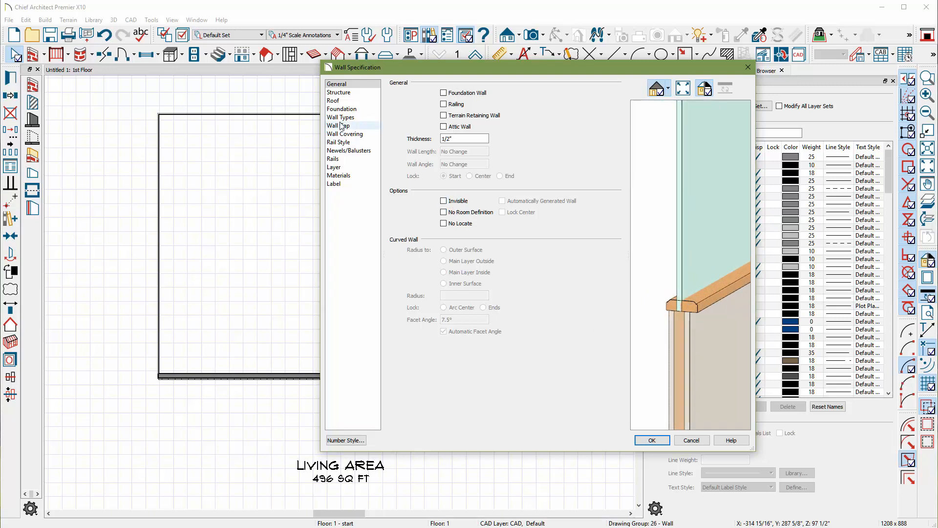
left_click(338, 126)
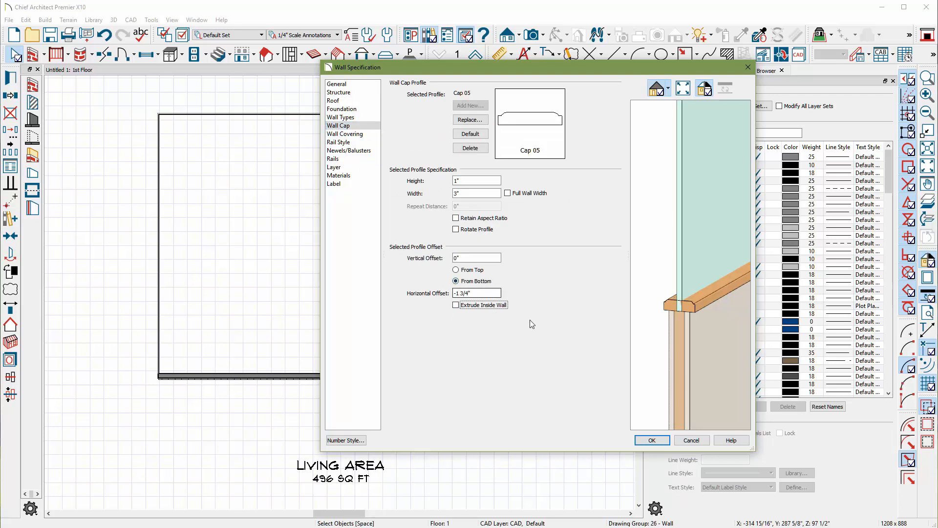
left_click(652, 440)
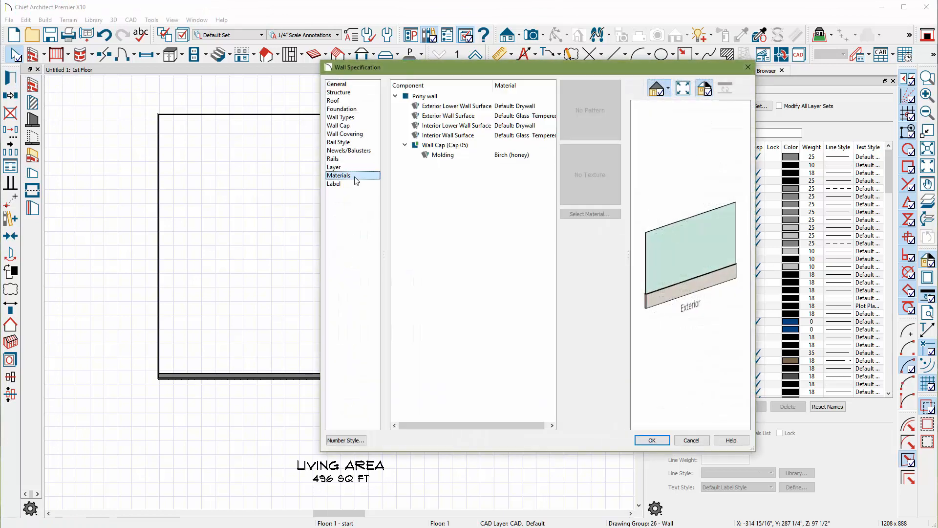
Start choosing a new material for the Exterior Wall Surface component.
left_click(457, 106)
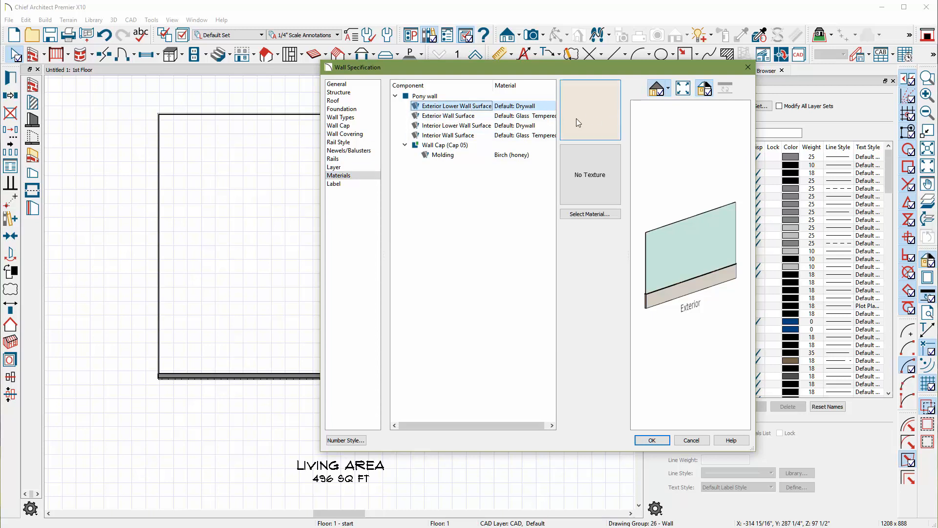
left_click(589, 214)
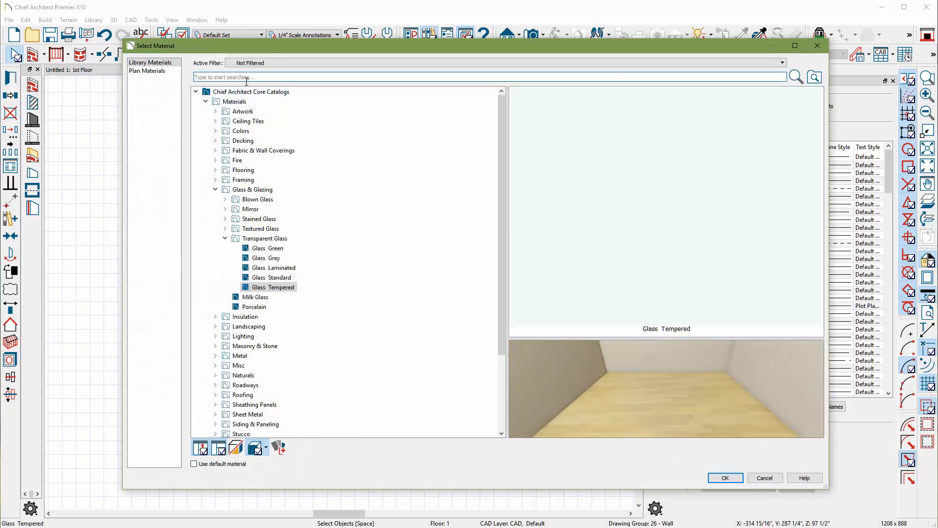
Search 'mesh' and make the exterior wall surface Wire Mesh.
type("mesh")
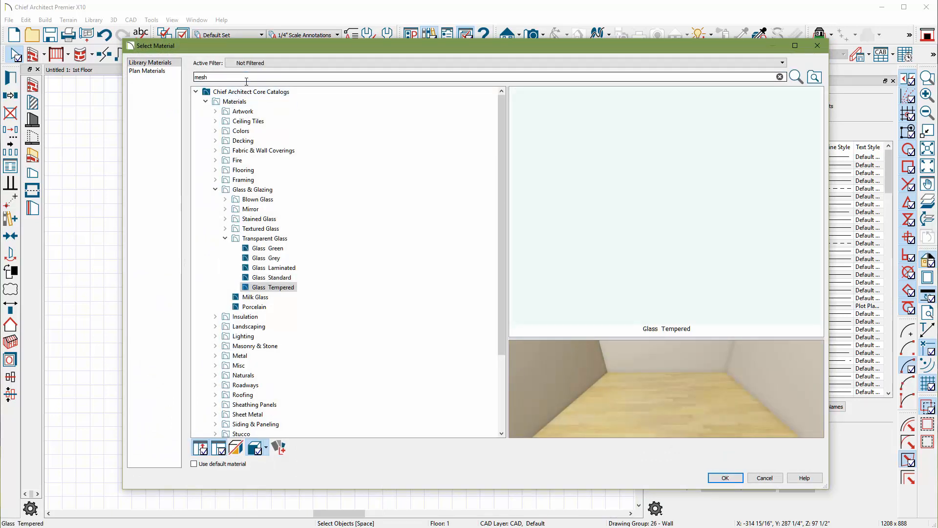
left_click(813, 77)
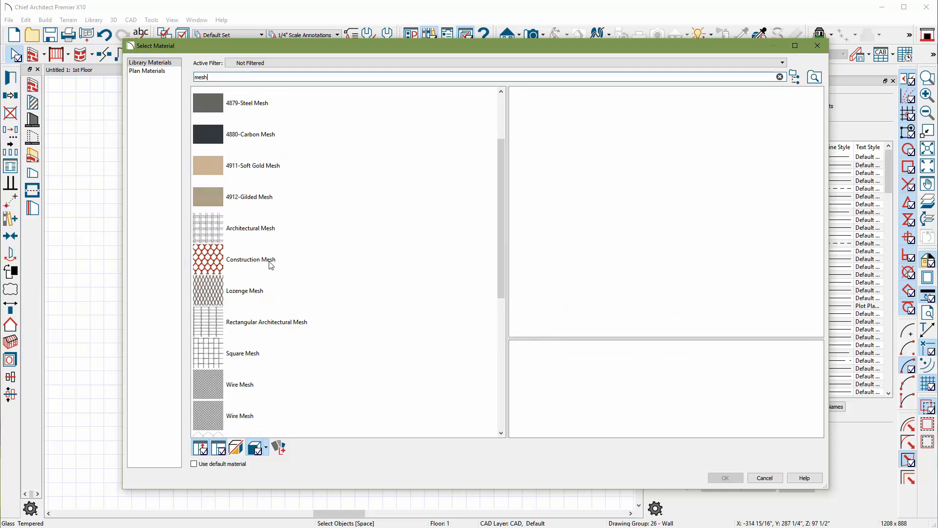
scroll("down", 3)
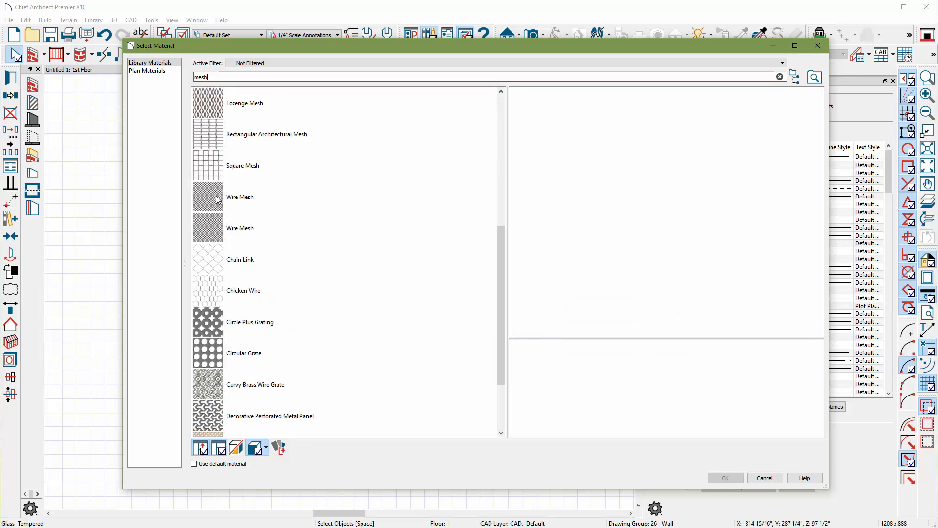
left_click(724, 478)
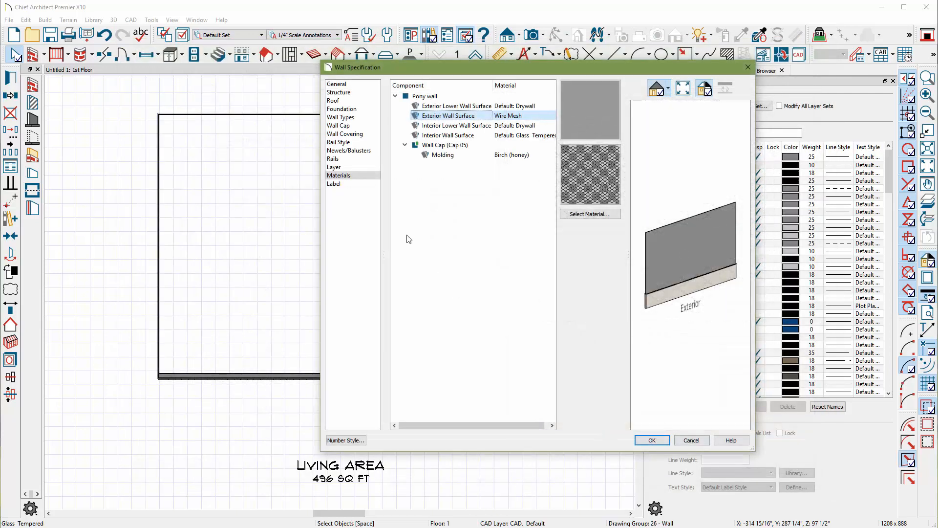
Make the interior wall surface Wire Mesh as well and apply the wall settings.
left_click(456, 127)
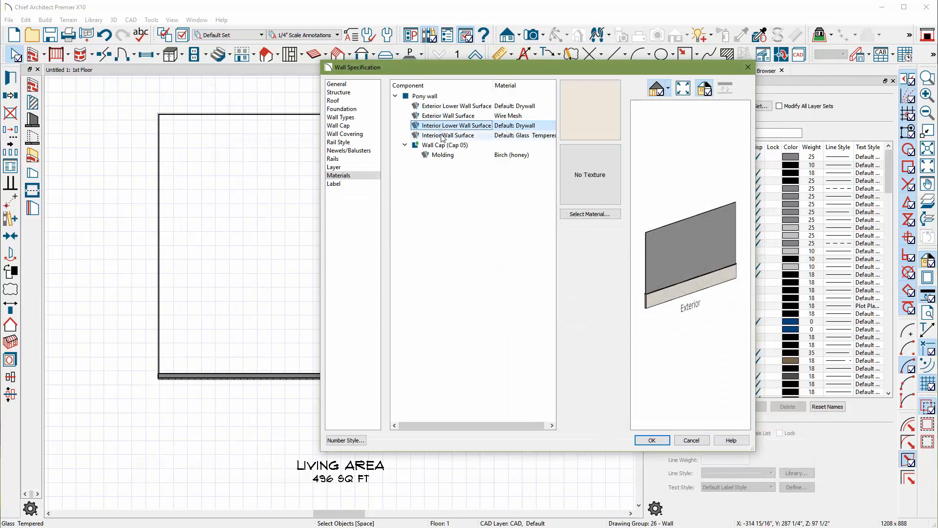
left_click(589, 214)
type("m")
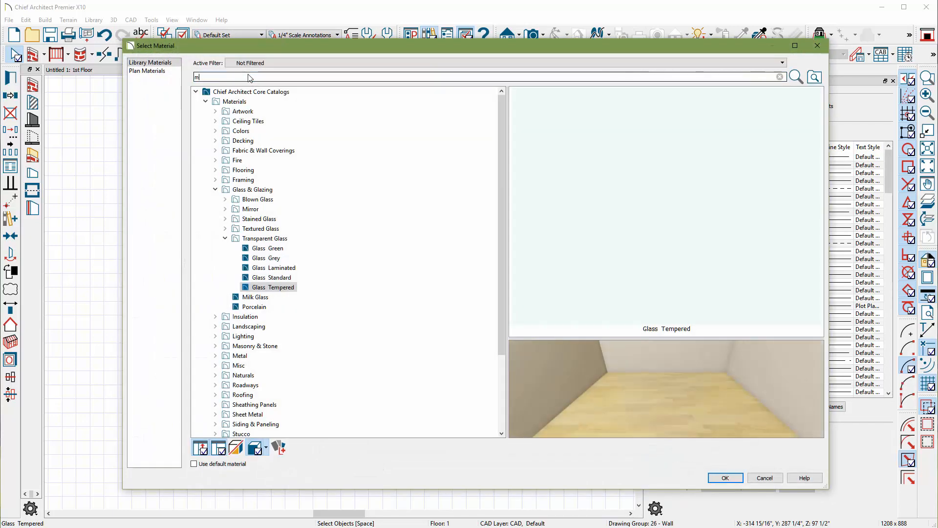
type("esh")
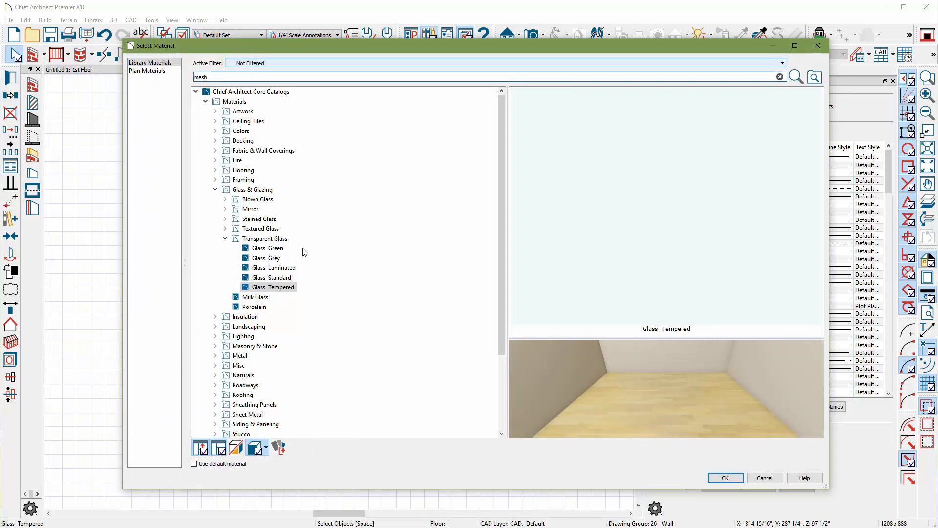
left_click(794, 76)
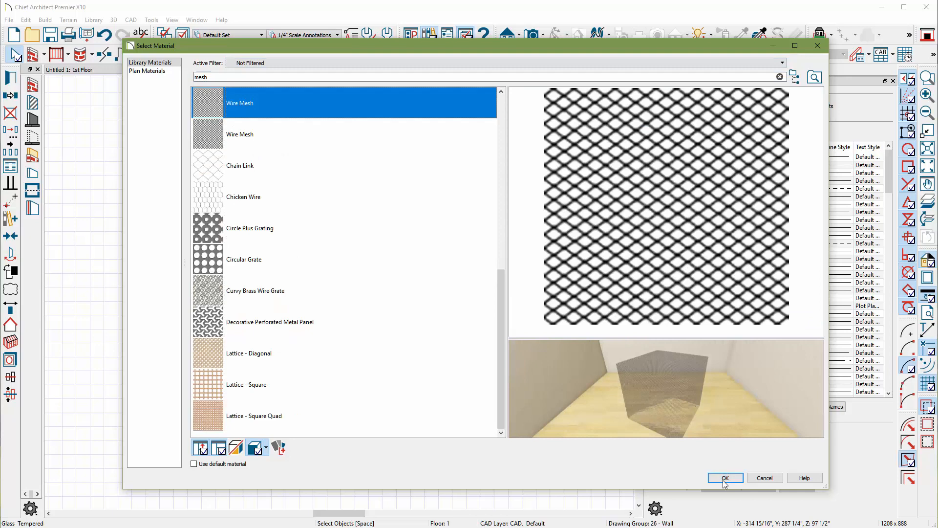
left_click(724, 478)
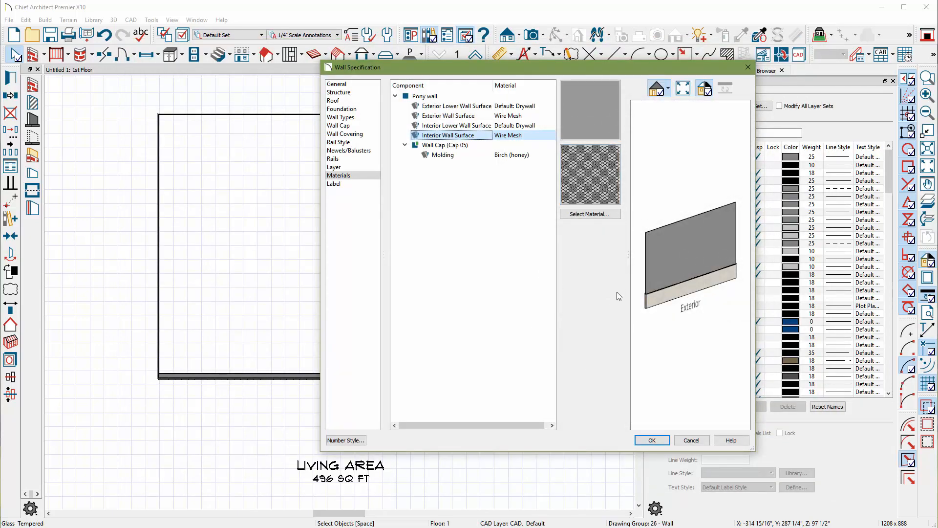
mouse_move(655, 313)
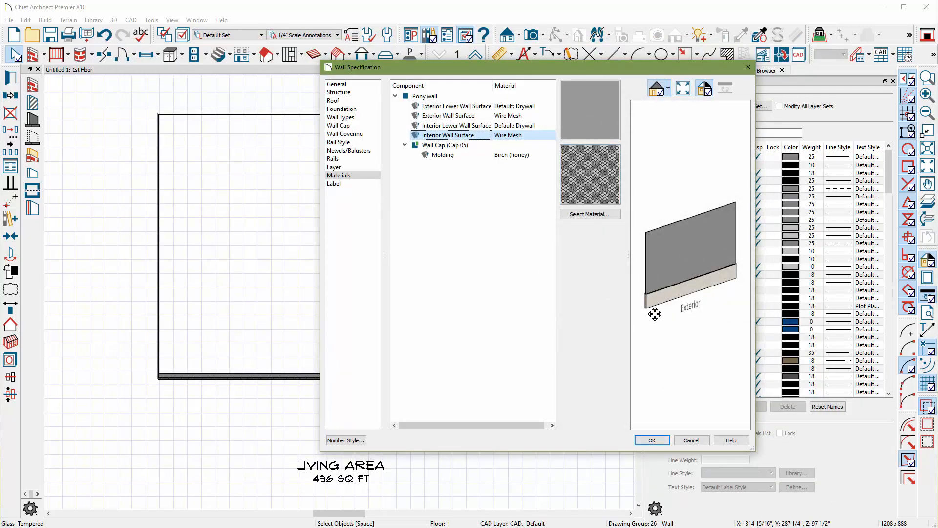
left_click(651, 440)
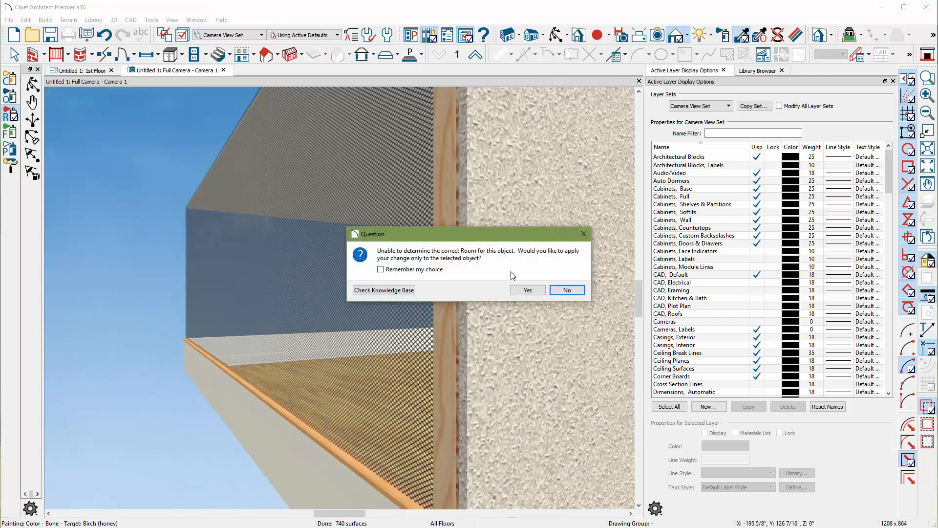
Answer the Material Painter prompt about where the paint change applies in the camera view.
left_click(567, 290)
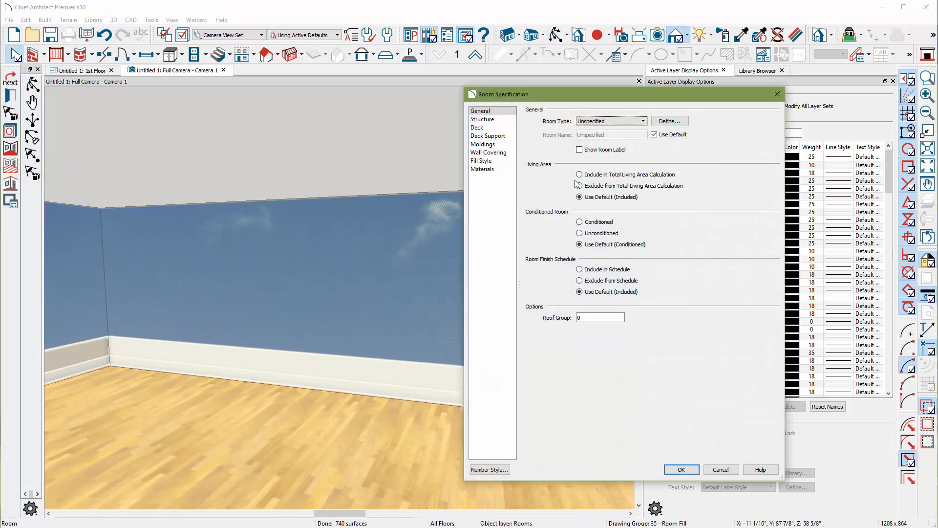
Replace the room's default base molding with the 3 x 10 profile from Handrails and Caps.
left_click(482, 144)
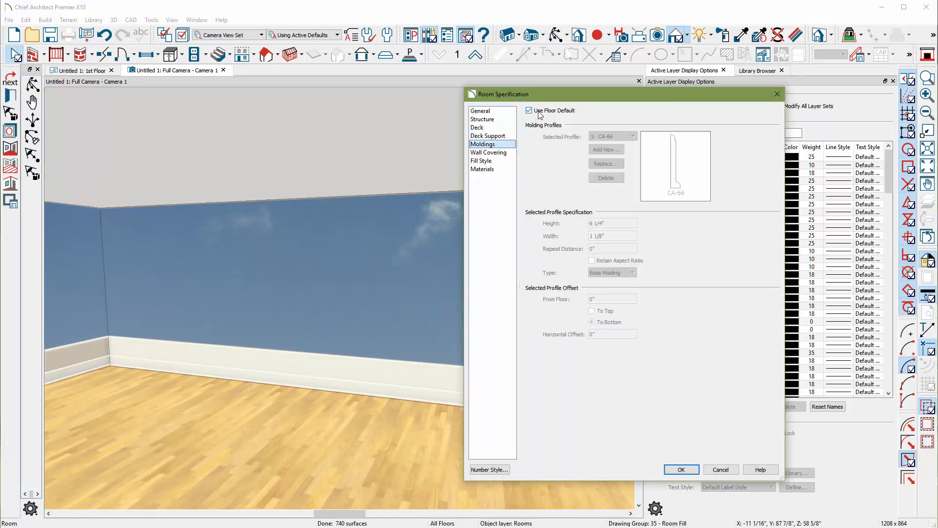
left_click(529, 110)
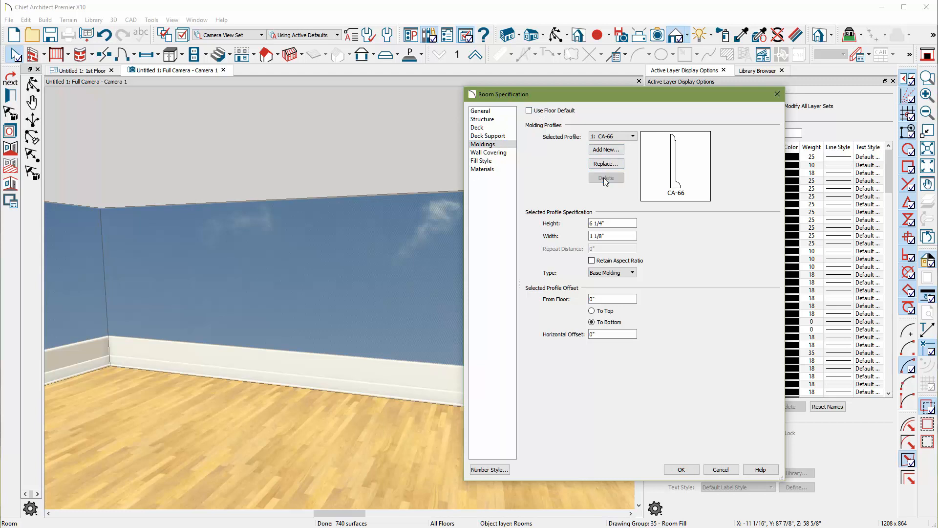
left_click(606, 178)
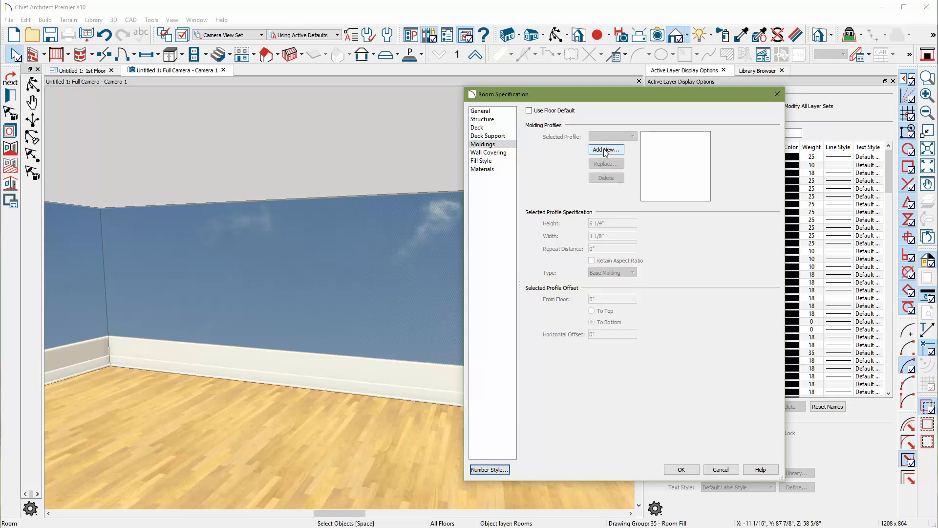
left_click(605, 149)
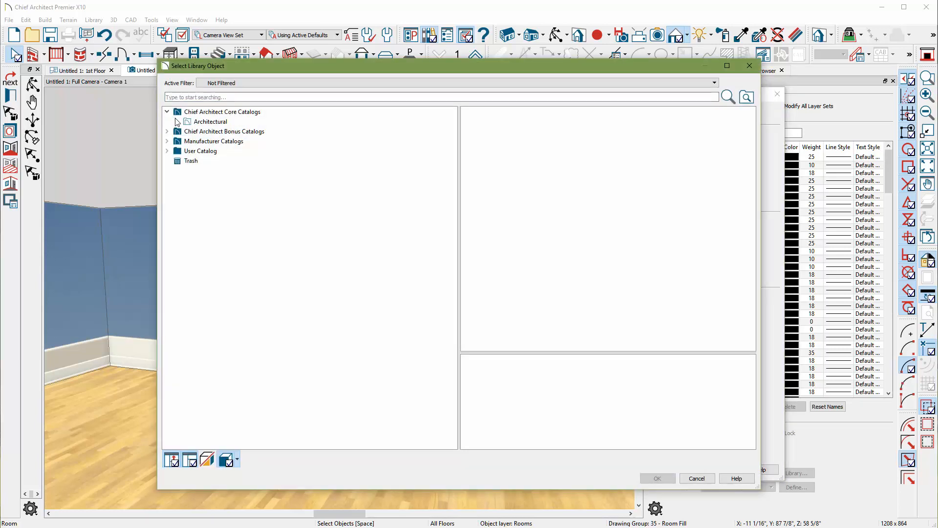
left_click(167, 121)
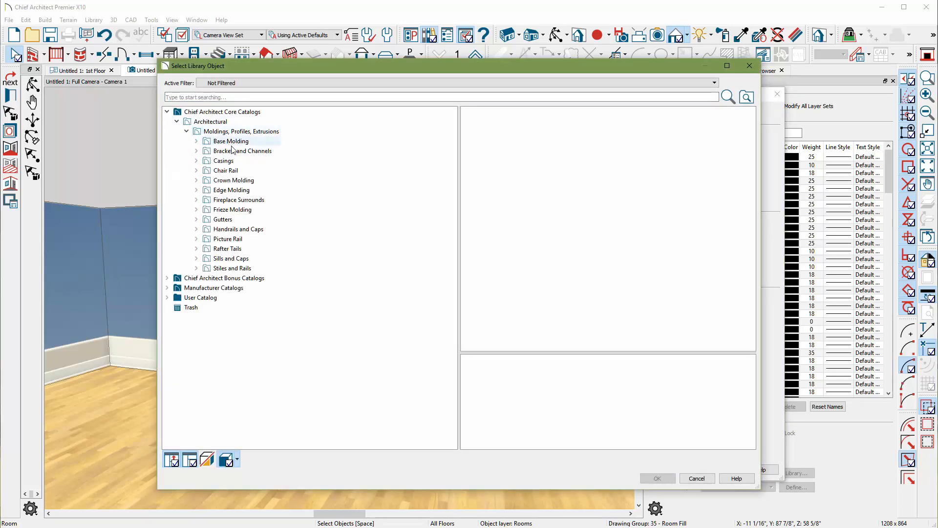
left_click(233, 180)
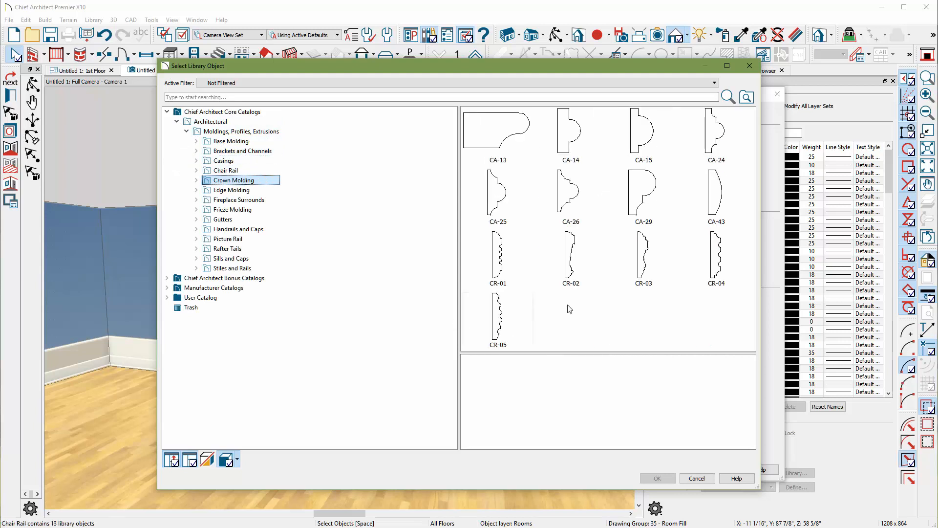
left_click(239, 200)
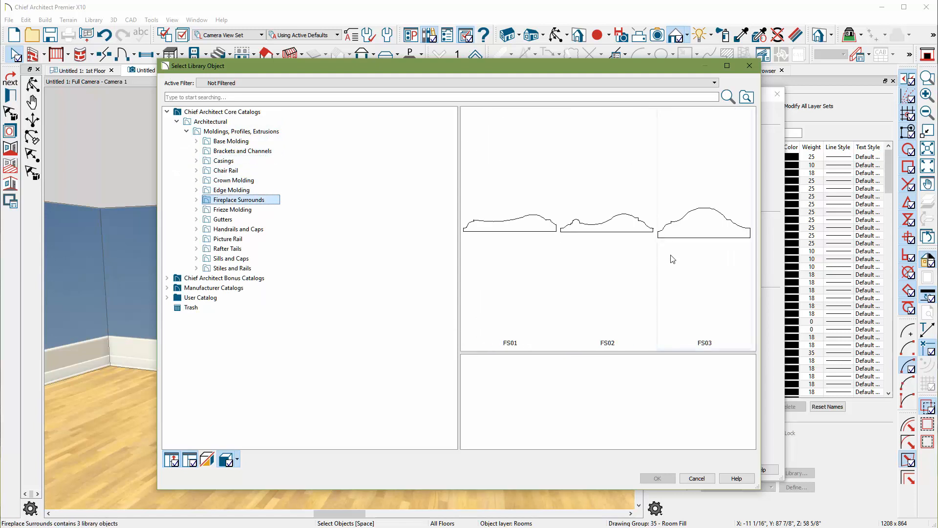
left_click(238, 229)
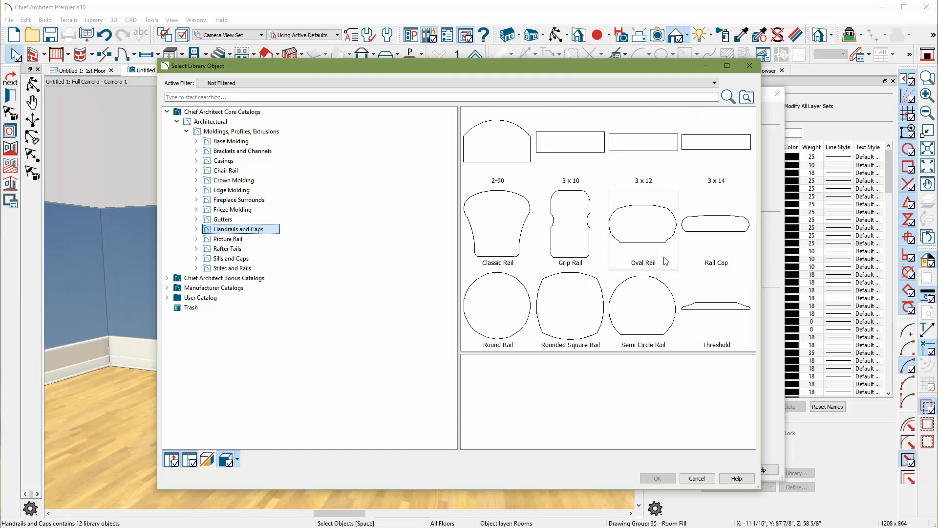
left_click(569, 140)
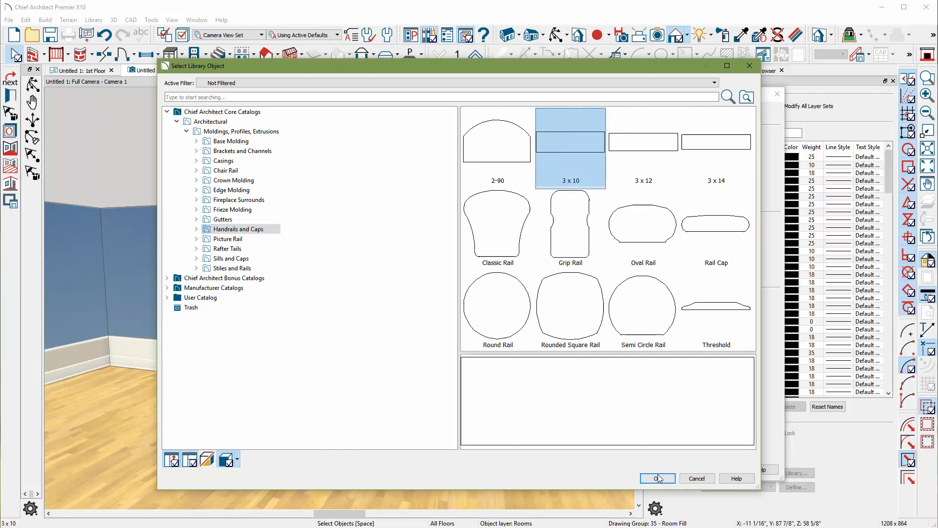
left_click(657, 478)
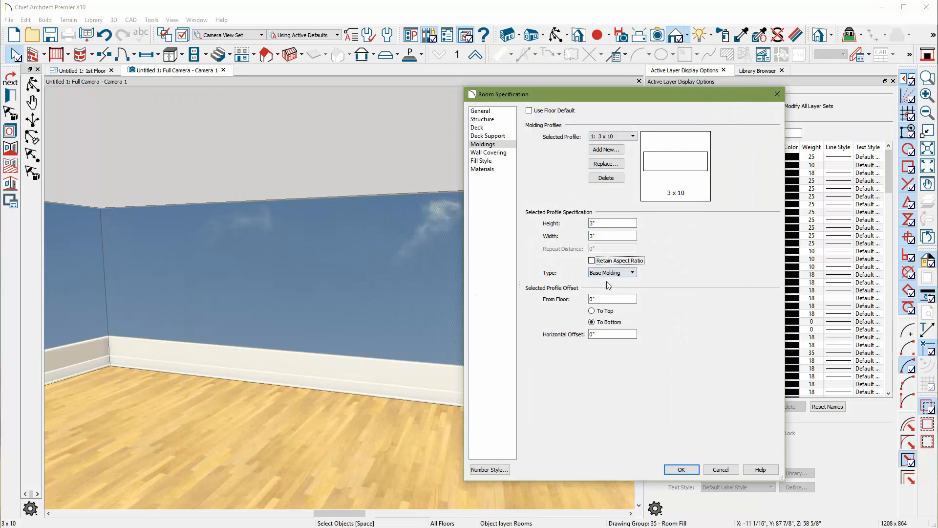
Make the 3 x 10 profile a crown molding and apply it to the room.
left_click(631, 273)
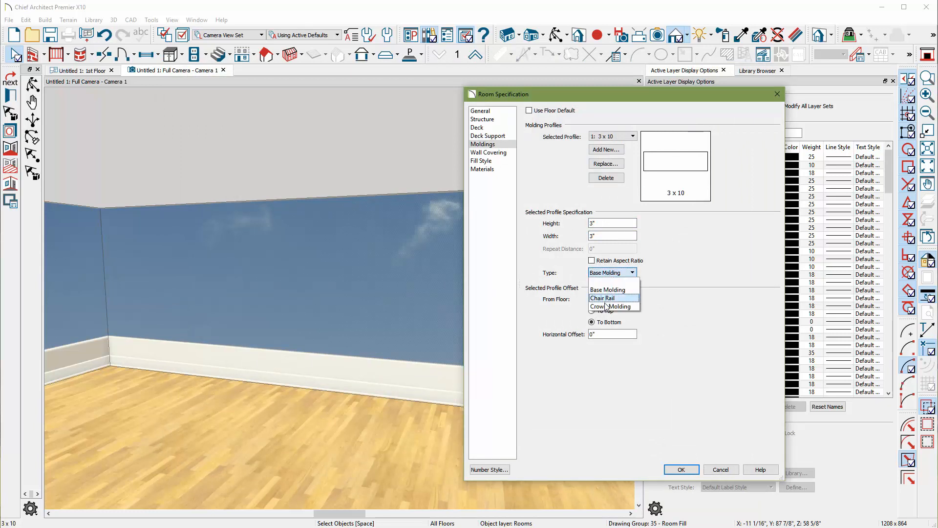
left_click(609, 306)
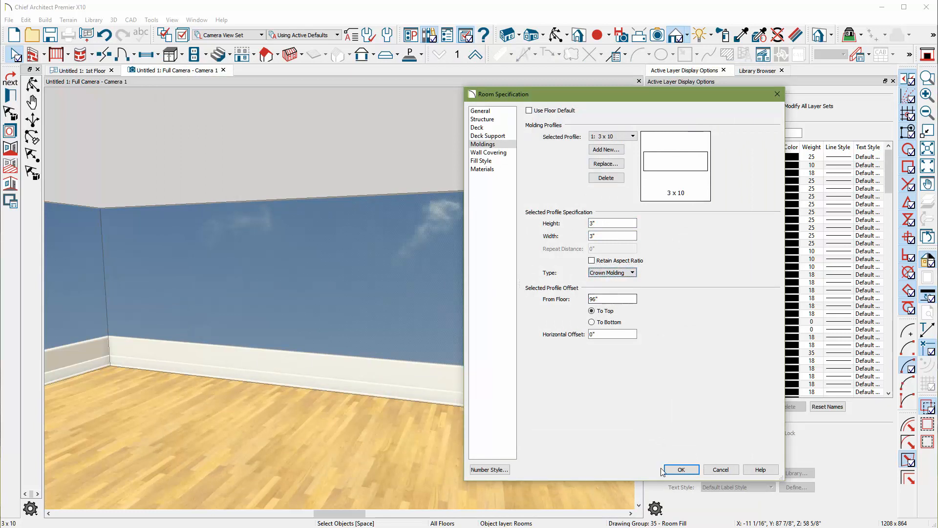
left_click(680, 469)
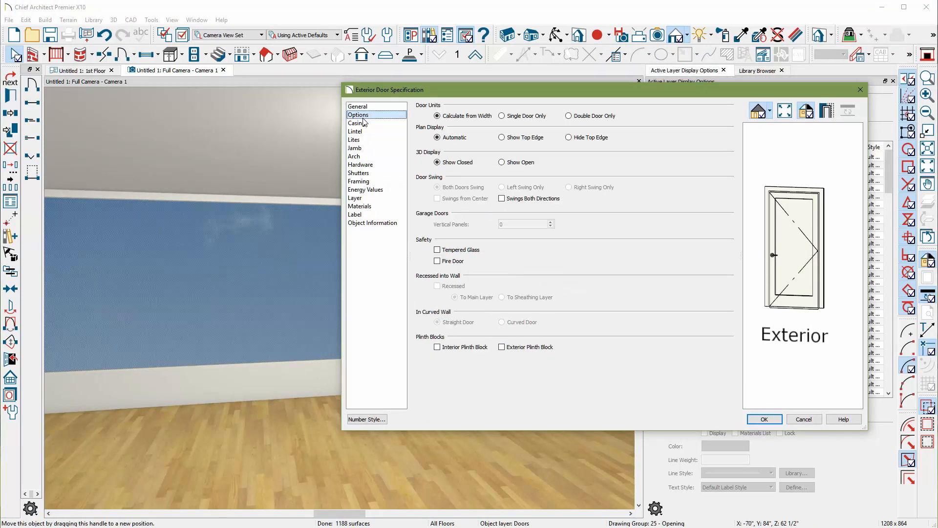
Make the exterior door a Glass Panel door with no casing and toggle its sill/threshold.
left_click(358, 123)
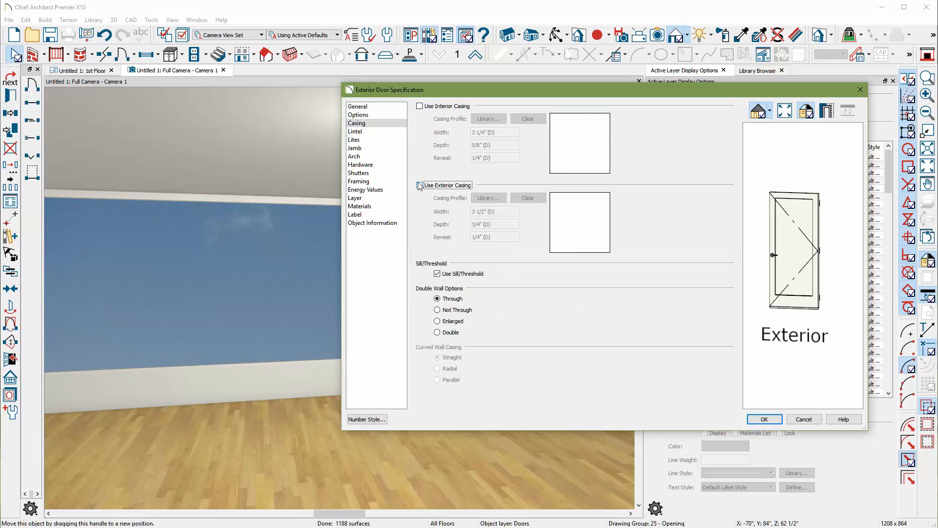
left_click(357, 106)
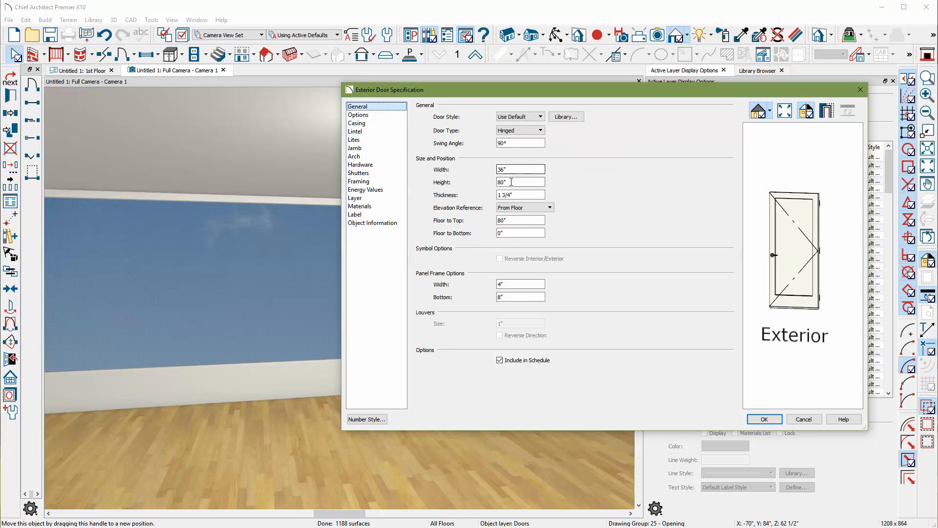
left_click(538, 116)
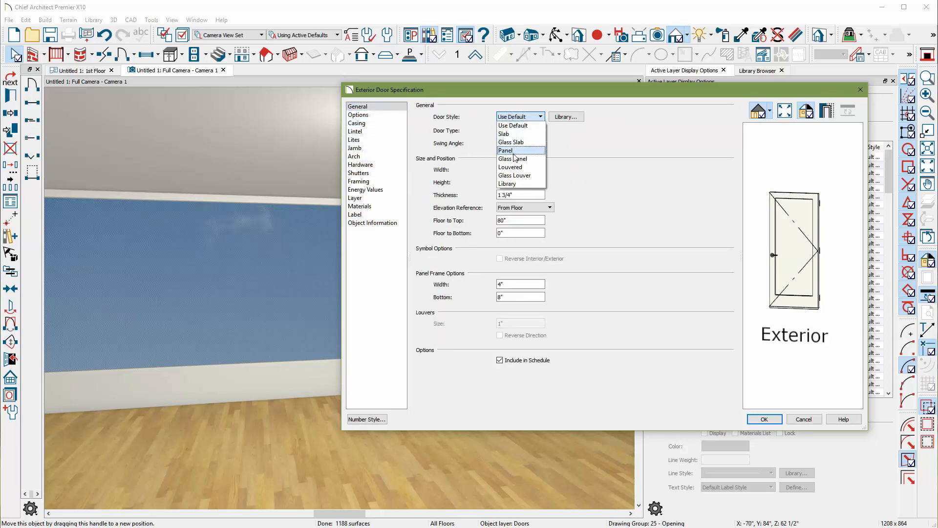
left_click(513, 158)
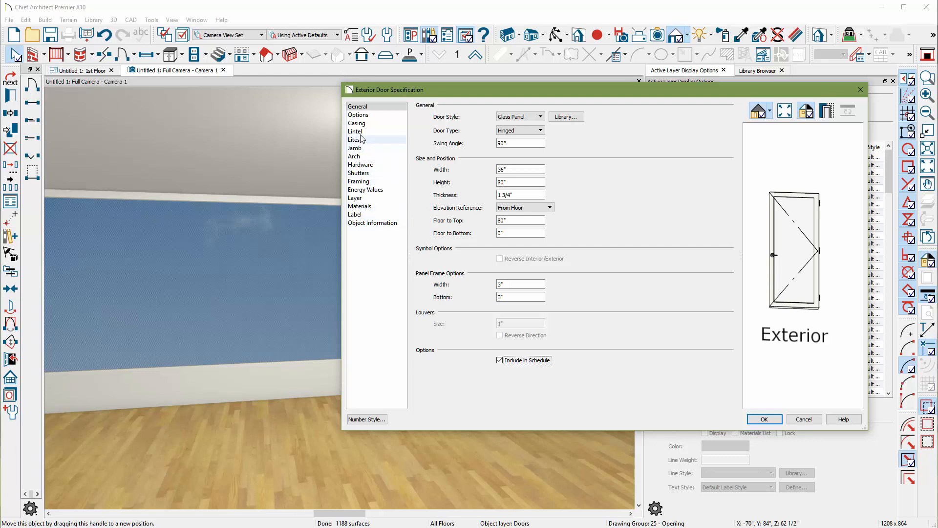
left_click(357, 123)
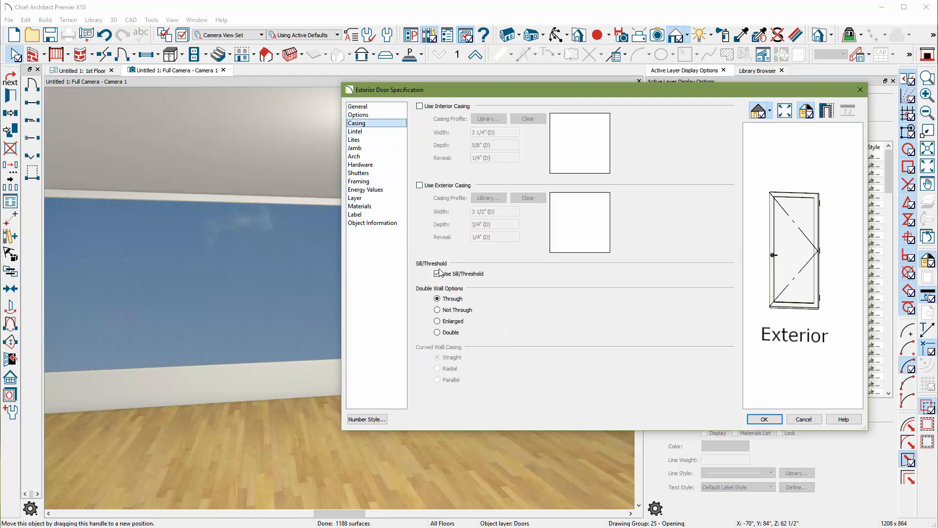
left_click(764, 419)
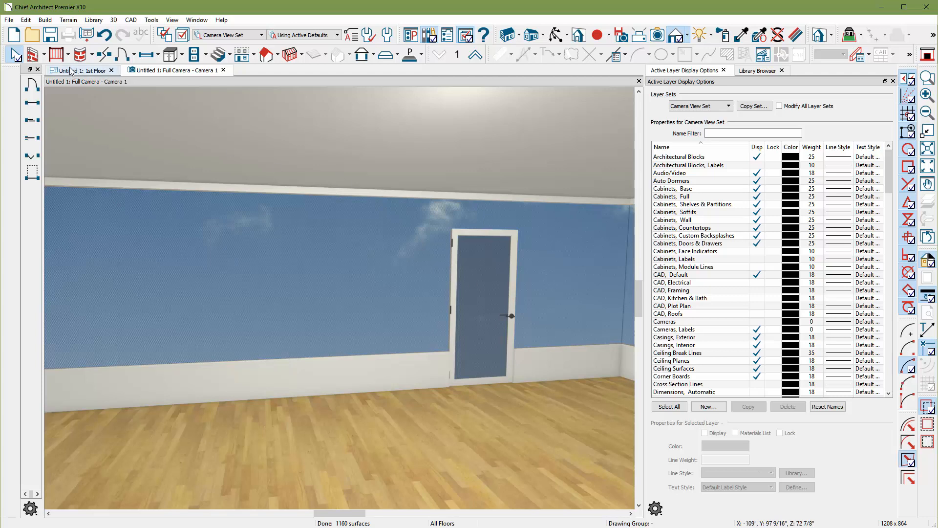
Place a framing post at the wall corner in plan view and copy it along the wall at even spacing.
left_click(84, 71)
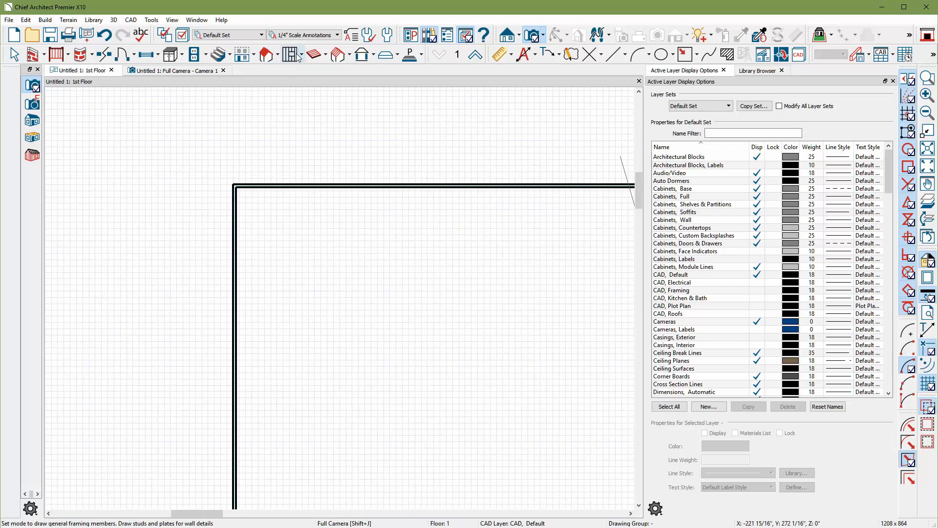
left_click(294, 55)
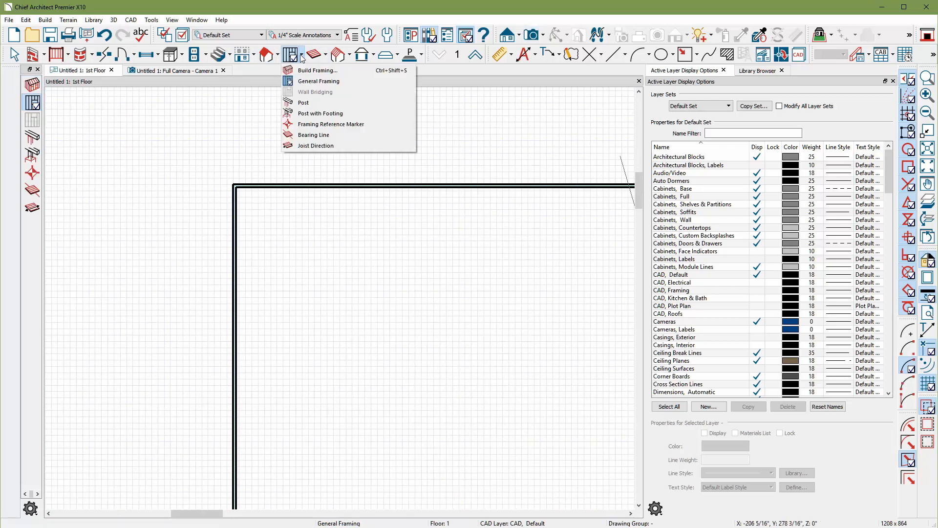
left_click(303, 103)
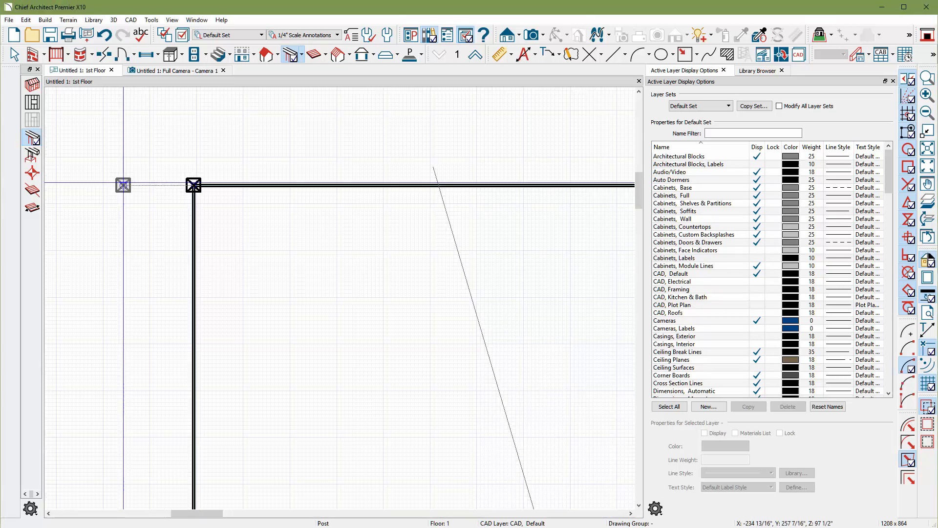
left_click(193, 184)
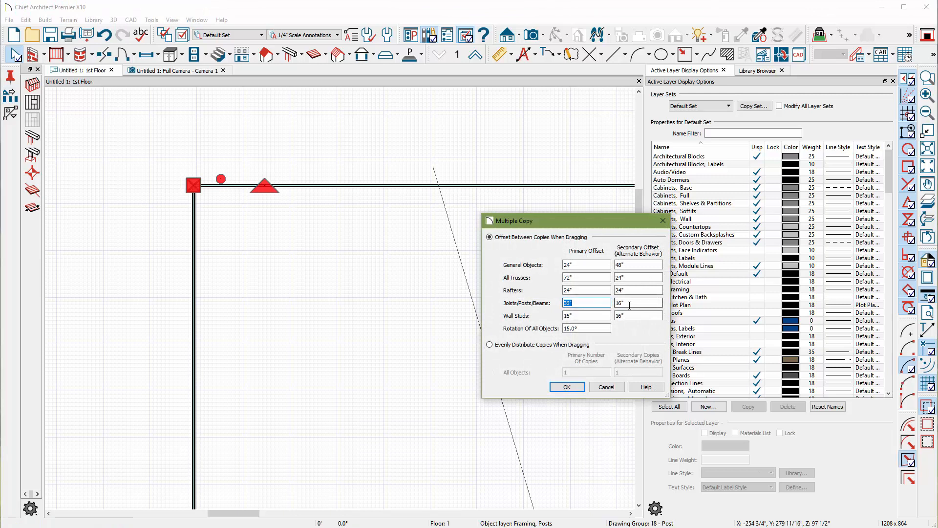
left_click(566, 387)
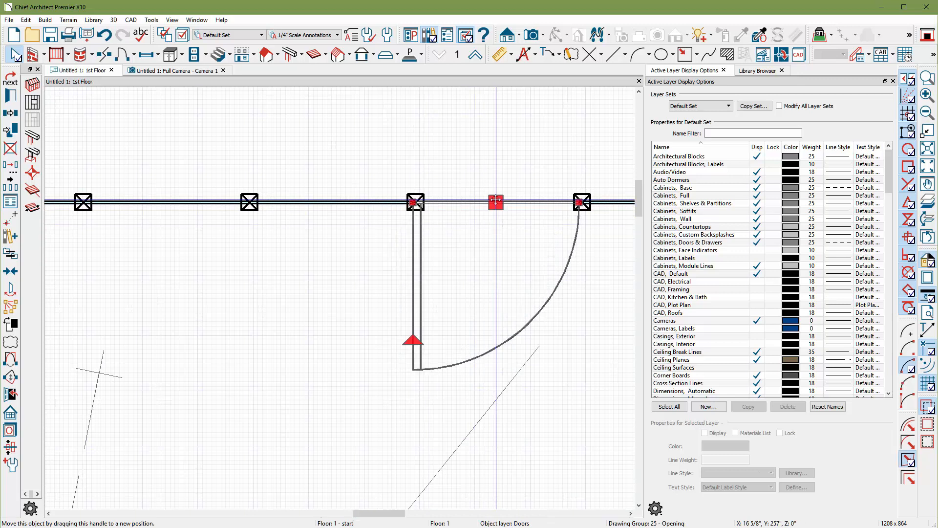
left_click(174, 70)
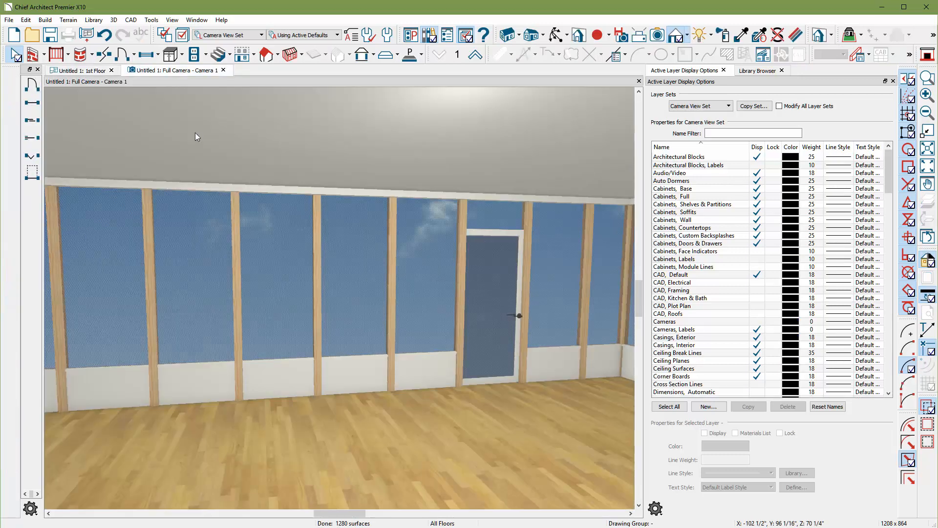
Paint the porch posts white with the Material Painter.
left_click(737, 33)
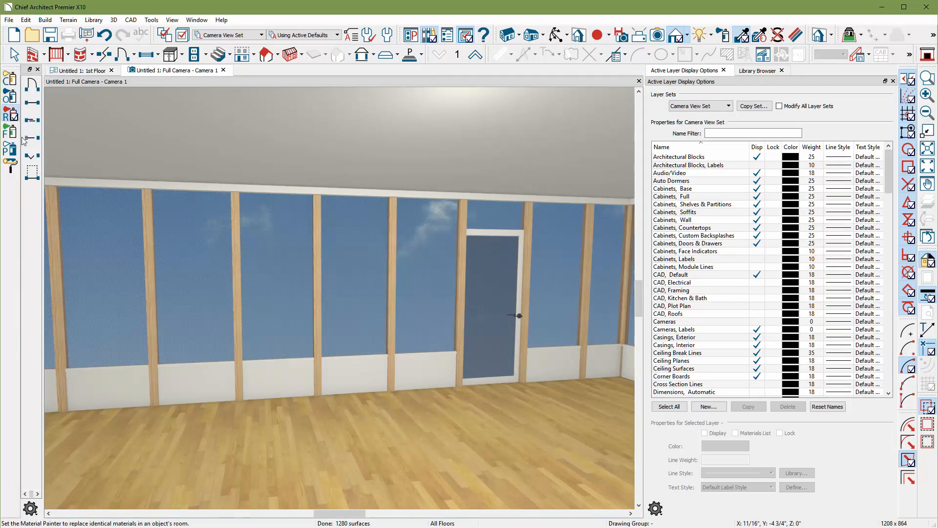
left_click(240, 341)
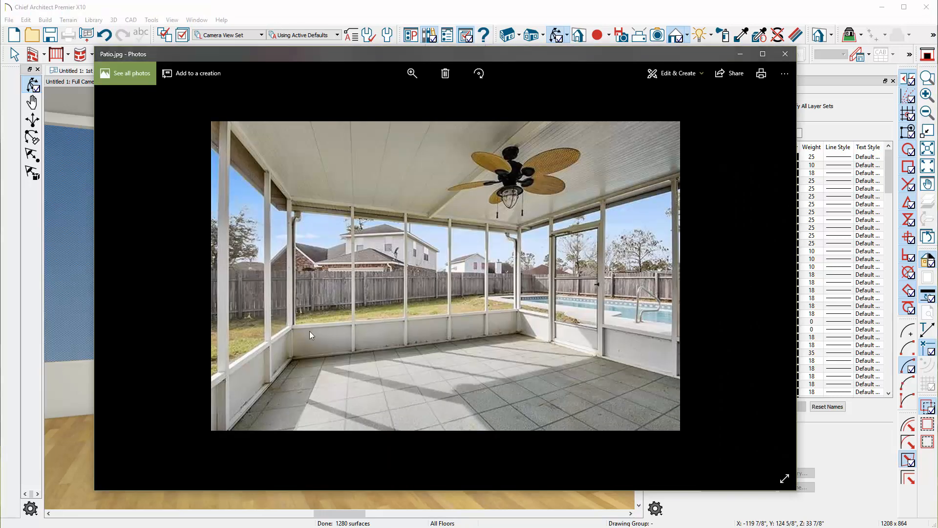
mouse_move(359, 251)
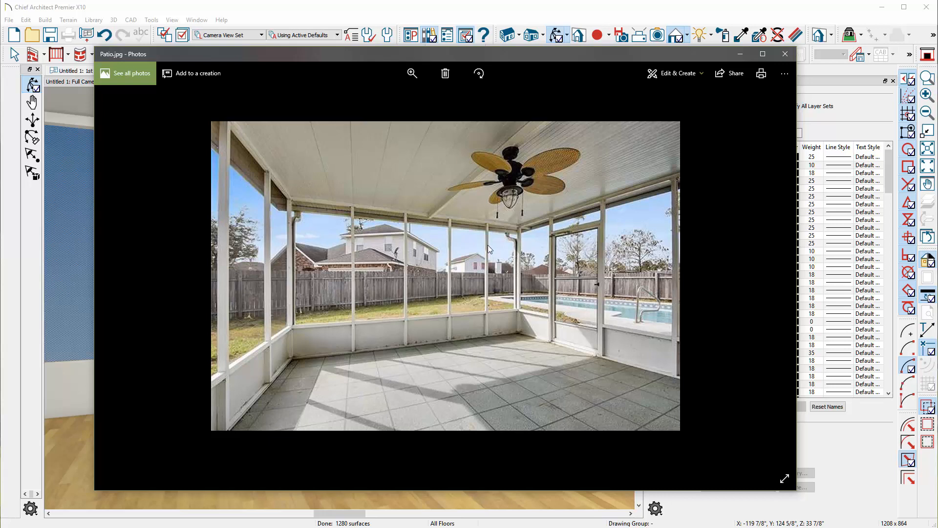
mouse_move(214, 30)
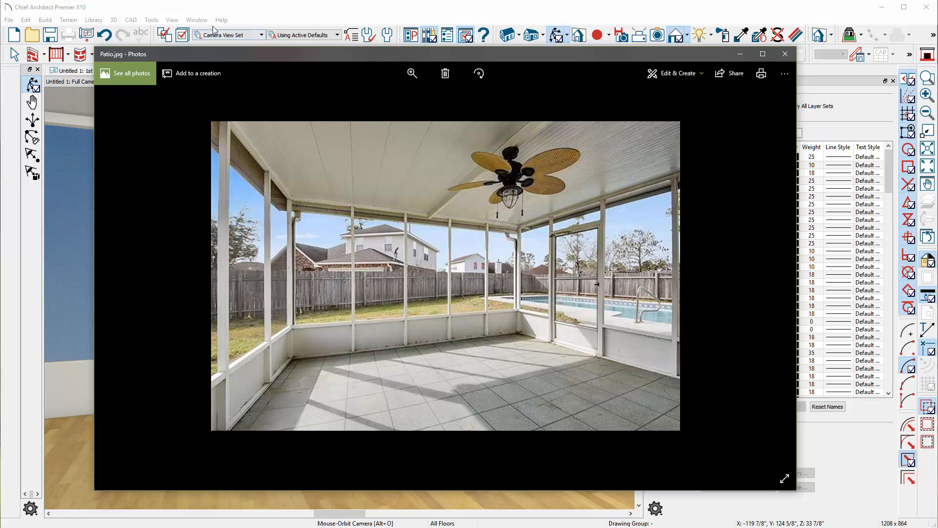
Bring the Chief Architect 3D porch view back in front of the Patio.jpg photo.
left_click(785, 54)
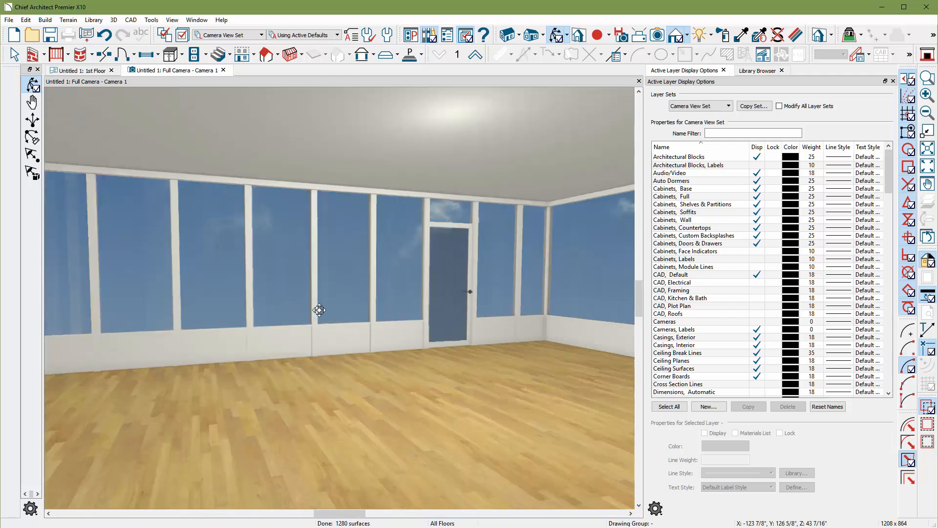